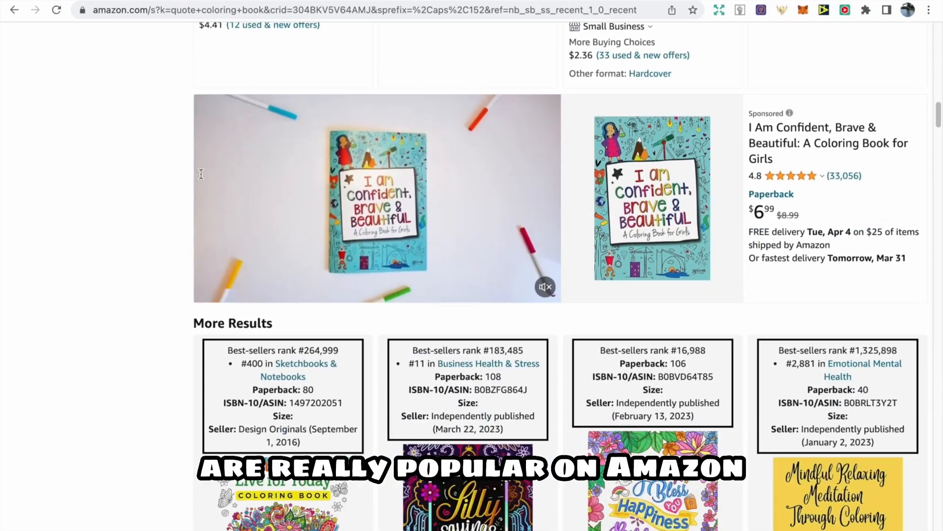
Scroll through Amazon's 'quote coloring book' results, reviewing niche score and best-seller ranks
scroll("down", 3)
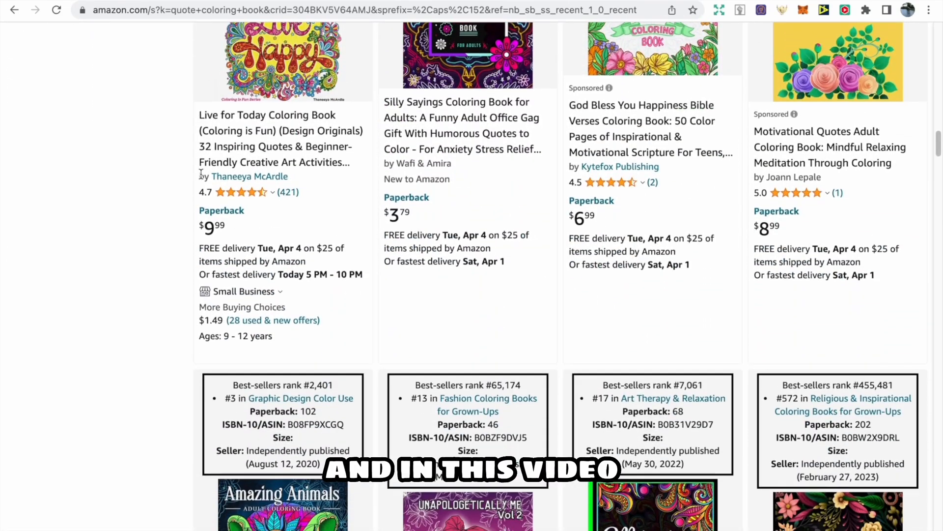
scroll("down", 3)
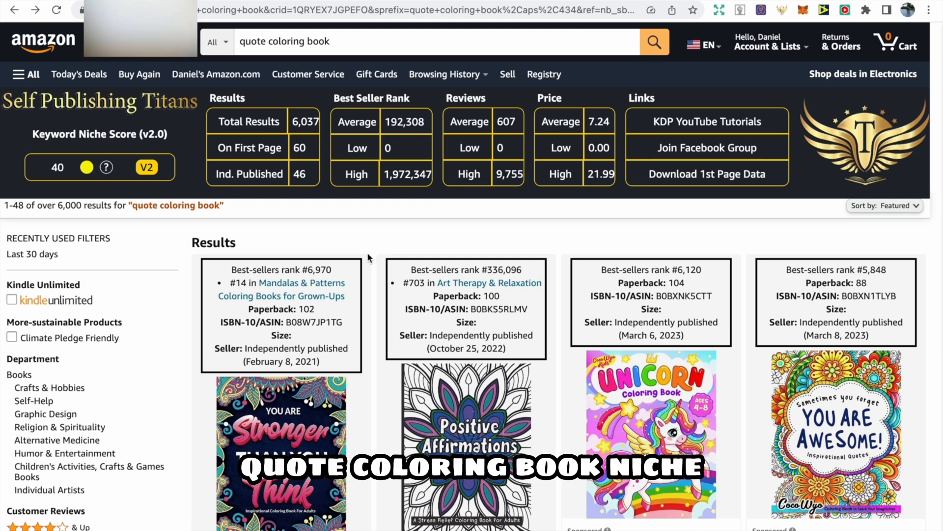
mouse_move(239, 224)
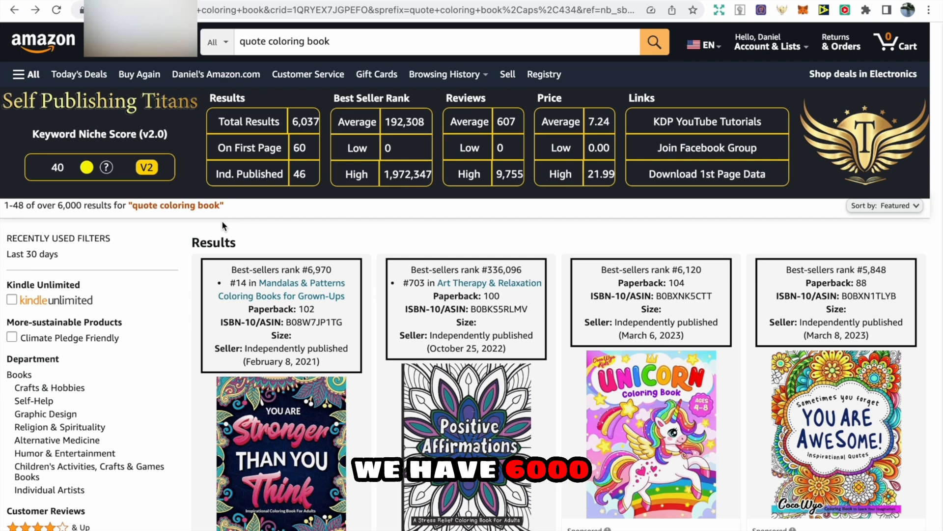
mouse_move(337, 230)
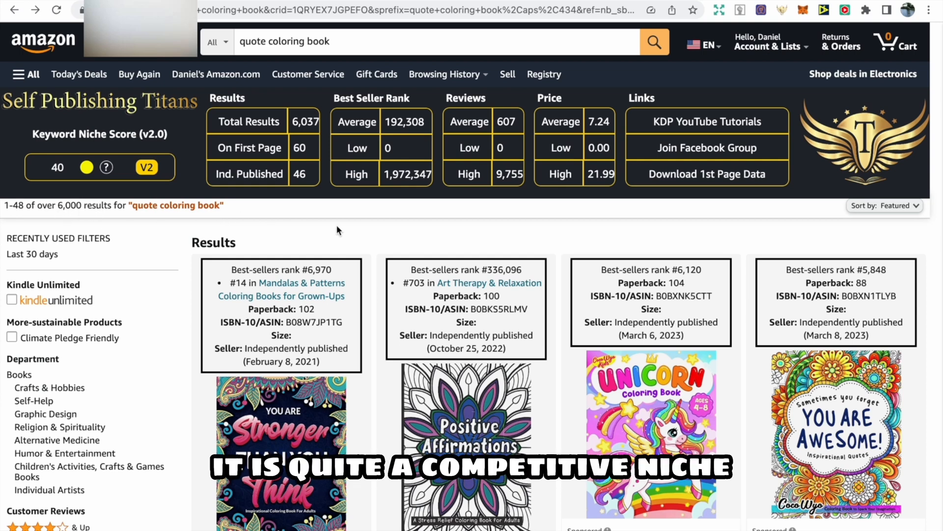
mouse_move(370, 241)
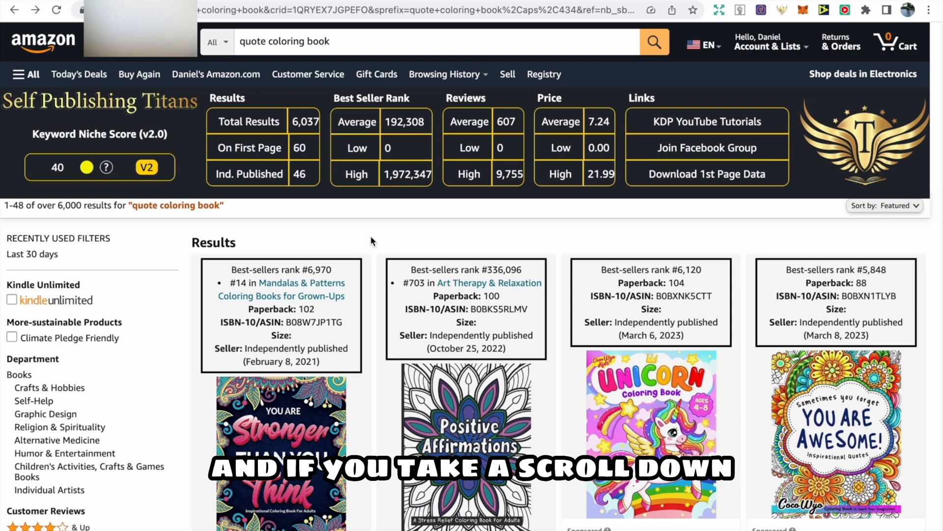
scroll("down", 3)
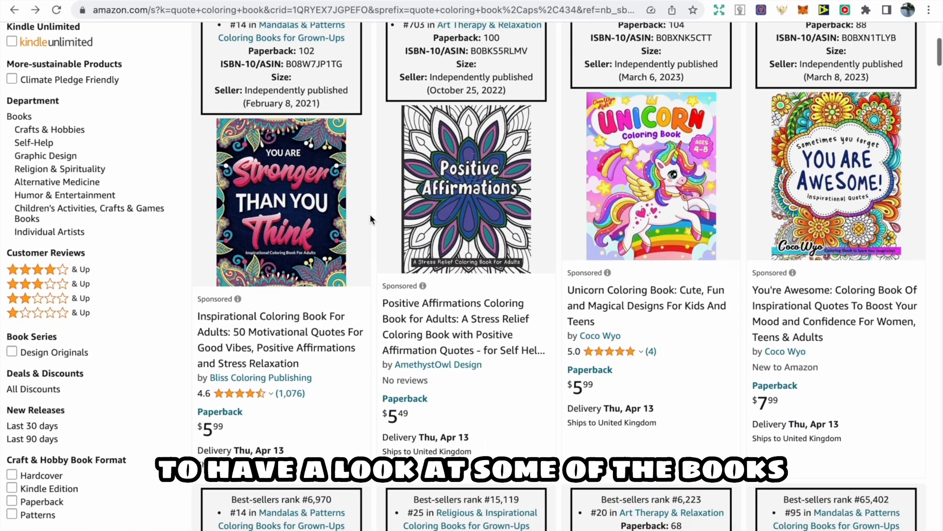
scroll("down", 3)
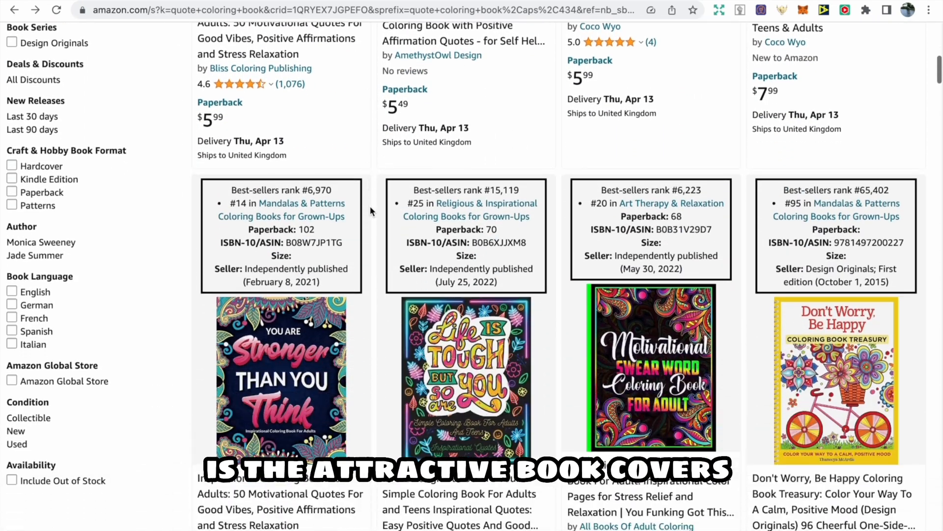
scroll("down", 3)
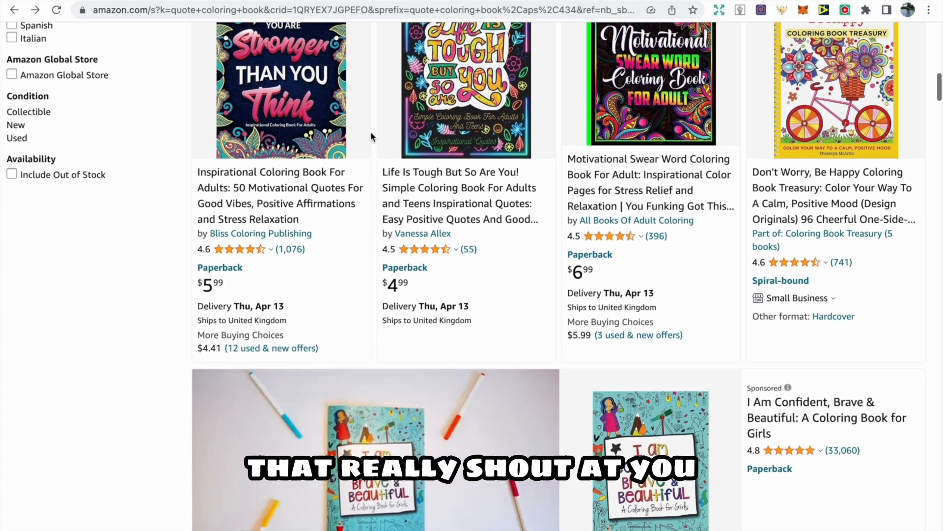
scroll("down", 3)
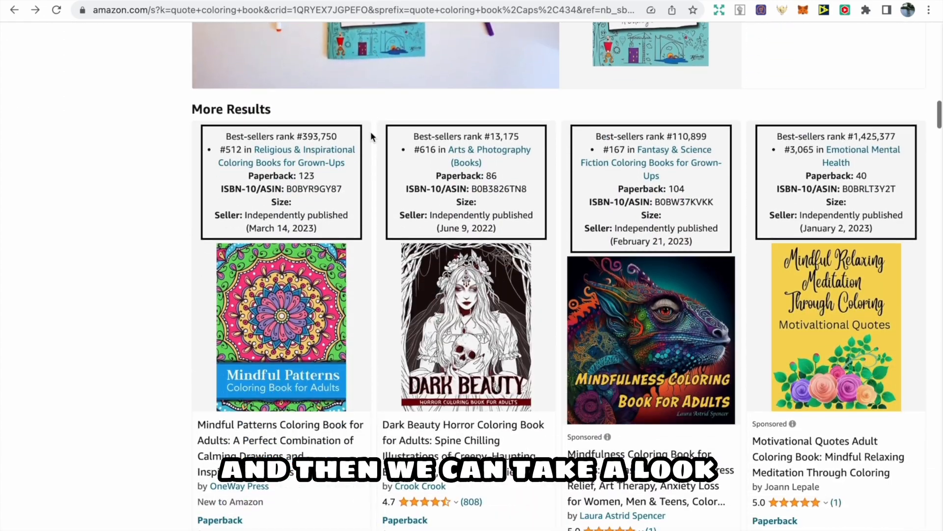
scroll("down", 3)
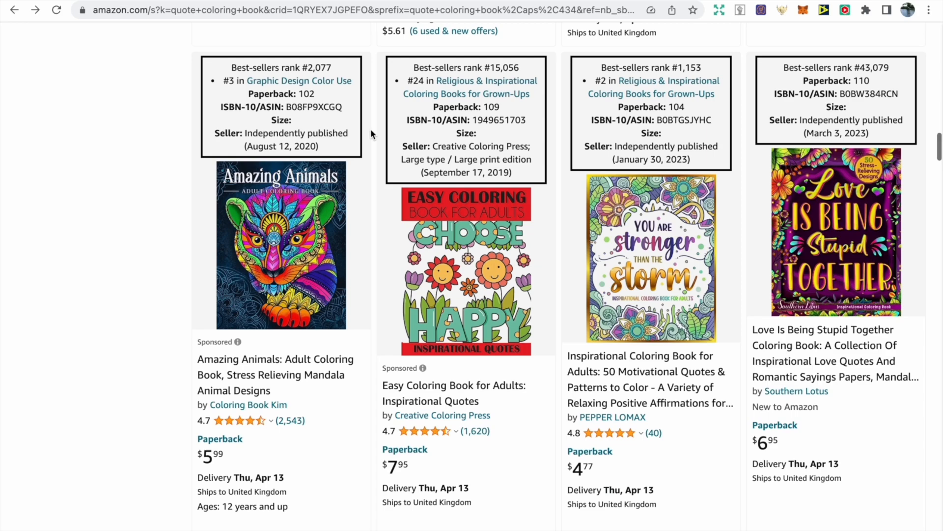
scroll("down", 3)
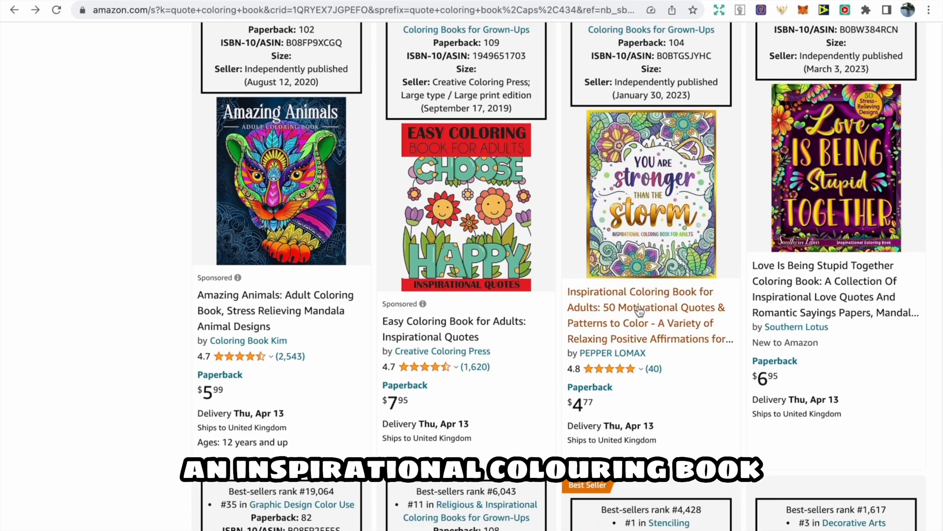
mouse_move(790, 285)
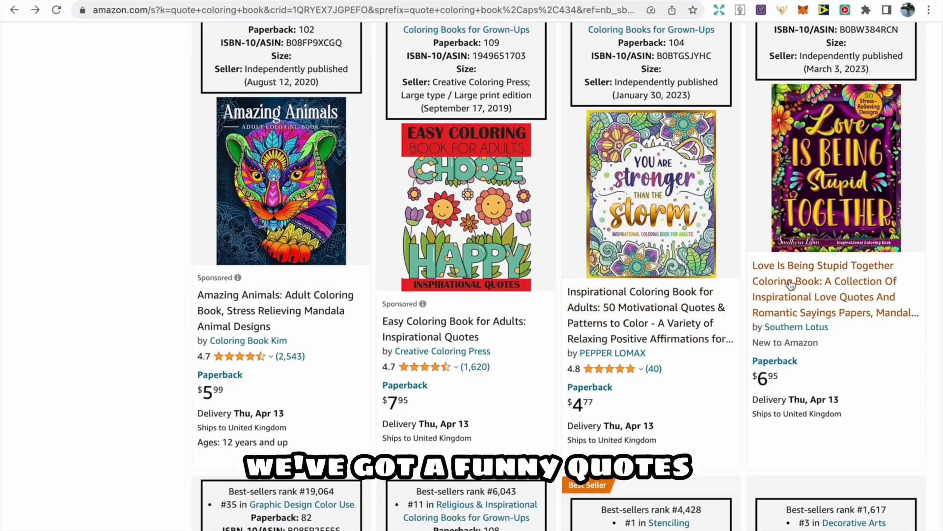
scroll("down", 3)
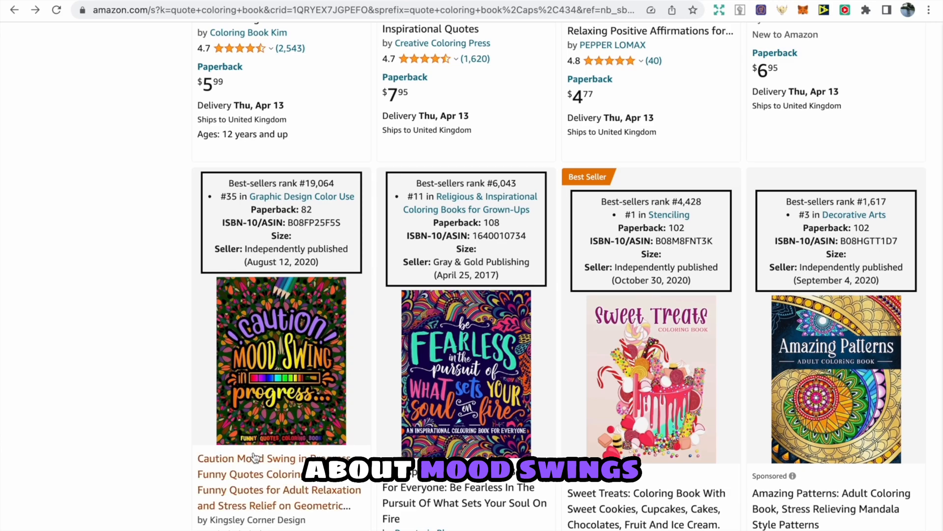
scroll("down", 3)
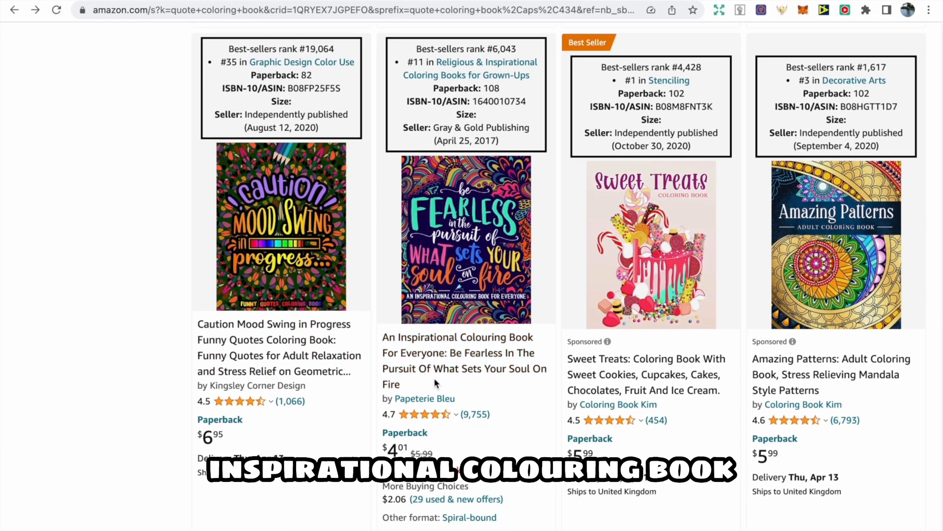
scroll("down", 3)
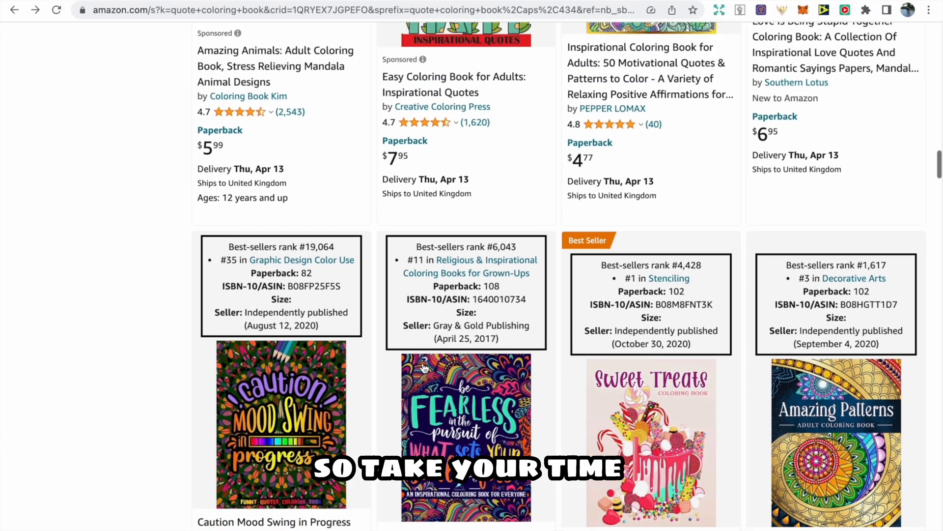
scroll("down", 3)
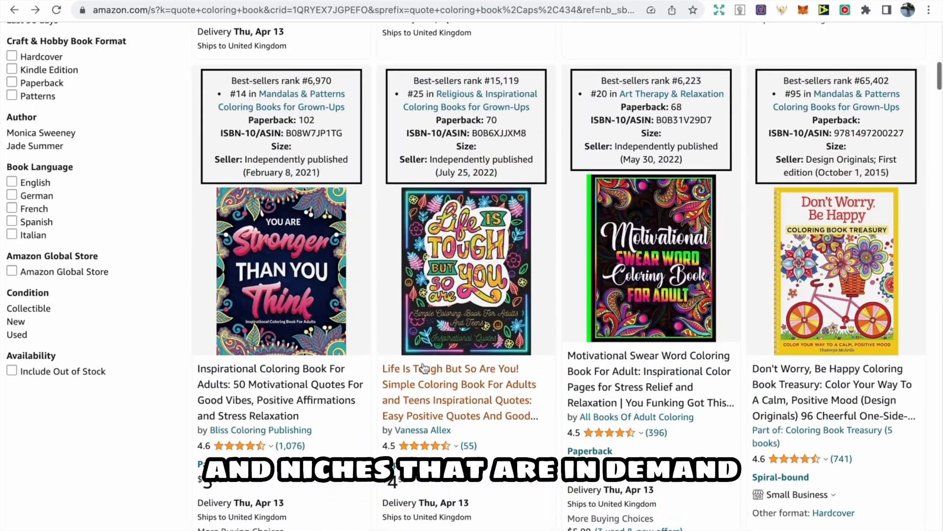
scroll("up", 3)
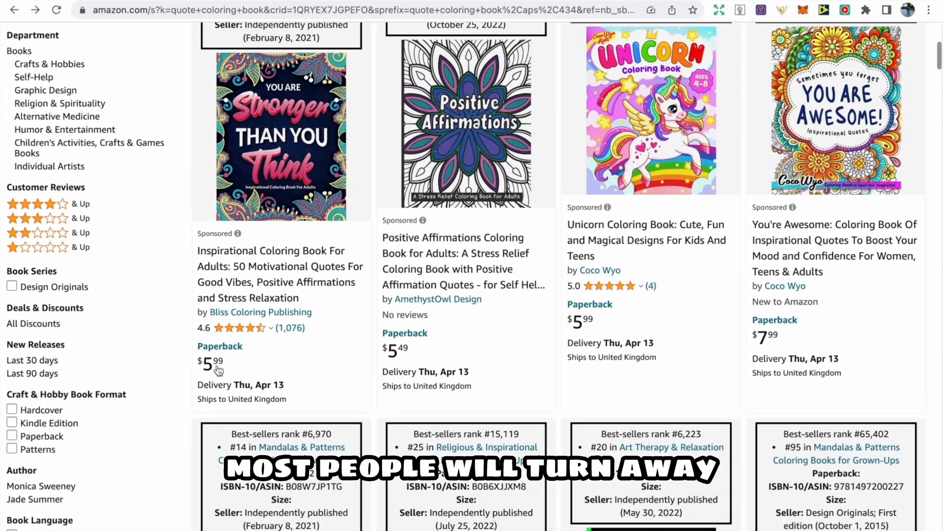
scroll("up", 3)
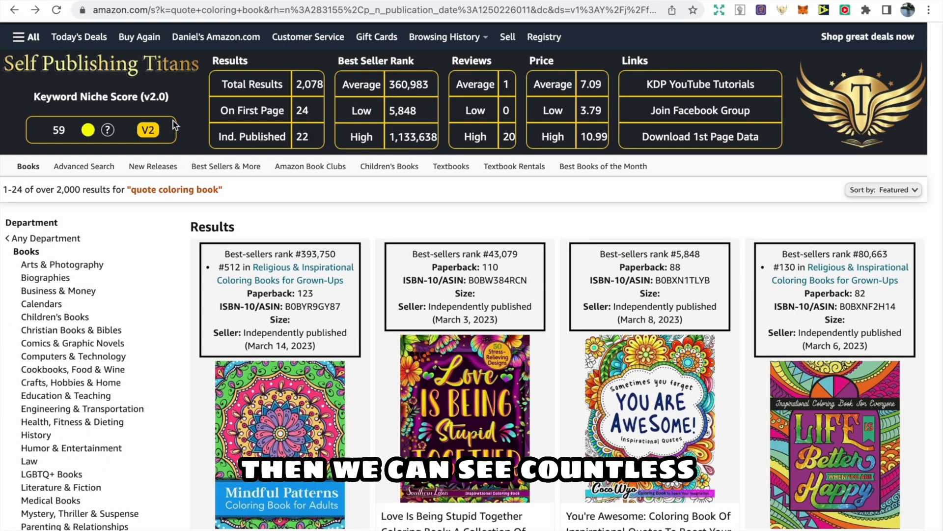
Browse the last-30-days quote coloring book releases, including March 2023 titles
scroll("down", 3)
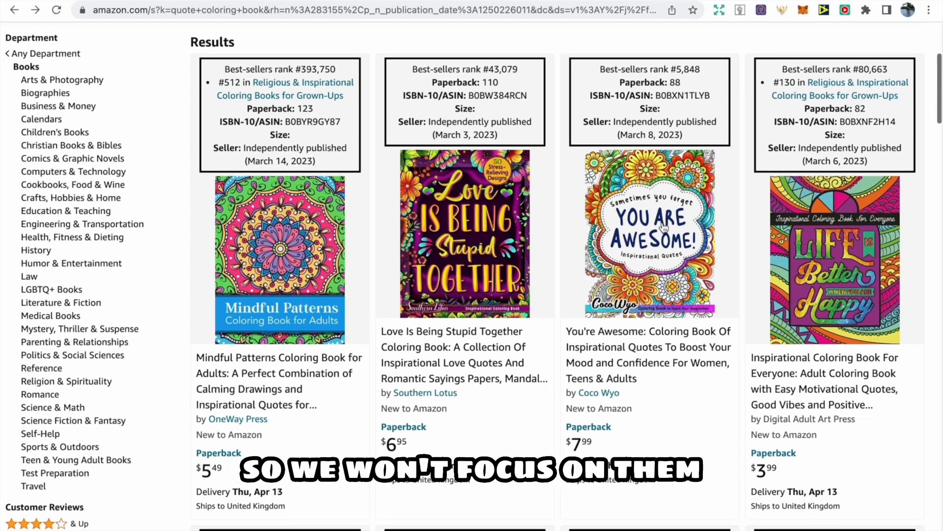
scroll("down", 3)
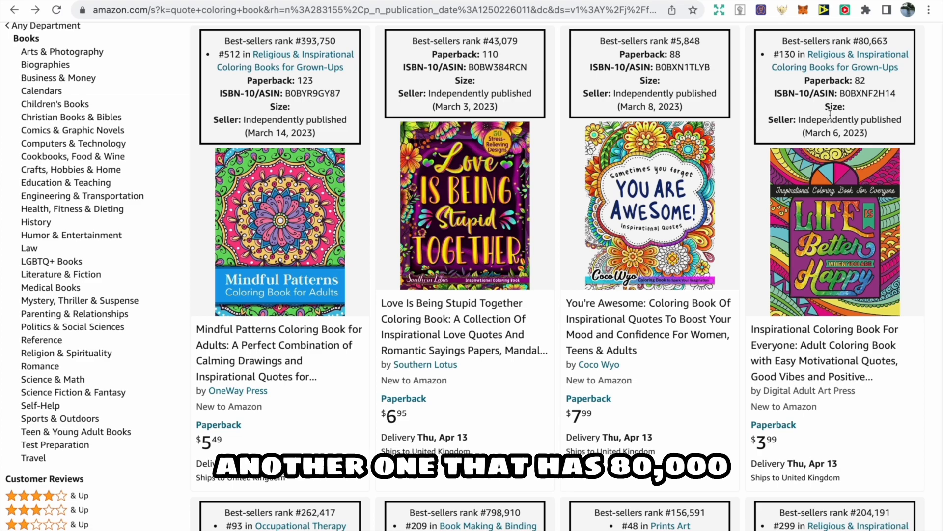
scroll("down", 3)
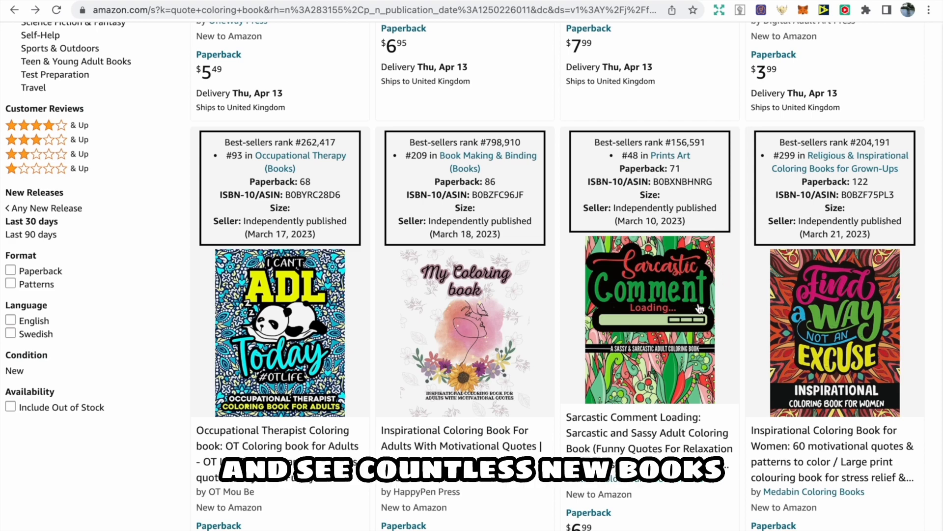
scroll("down", 3)
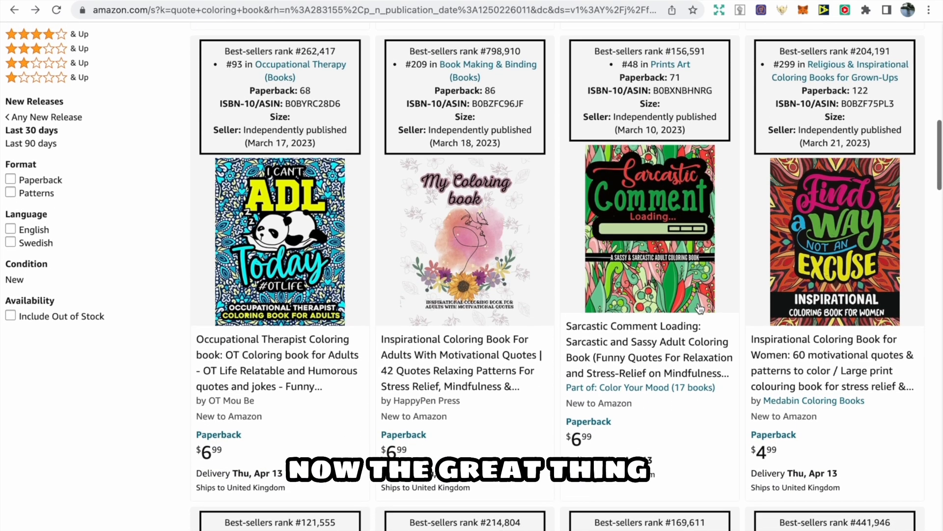
scroll("down", 3)
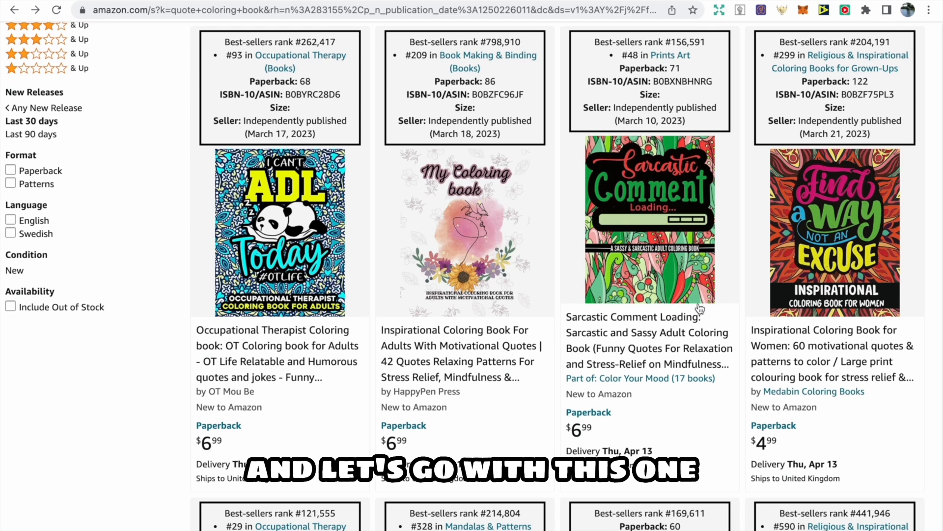
mouse_move(737, 250)
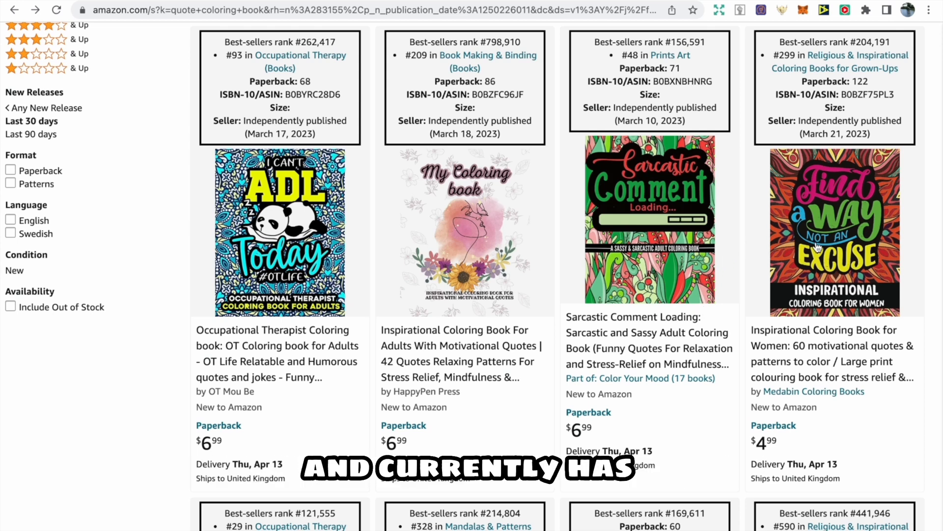
Preview 'Find a Way Not an Excuse' sample pages of outlined quotes over mandalas
left_click(833, 231)
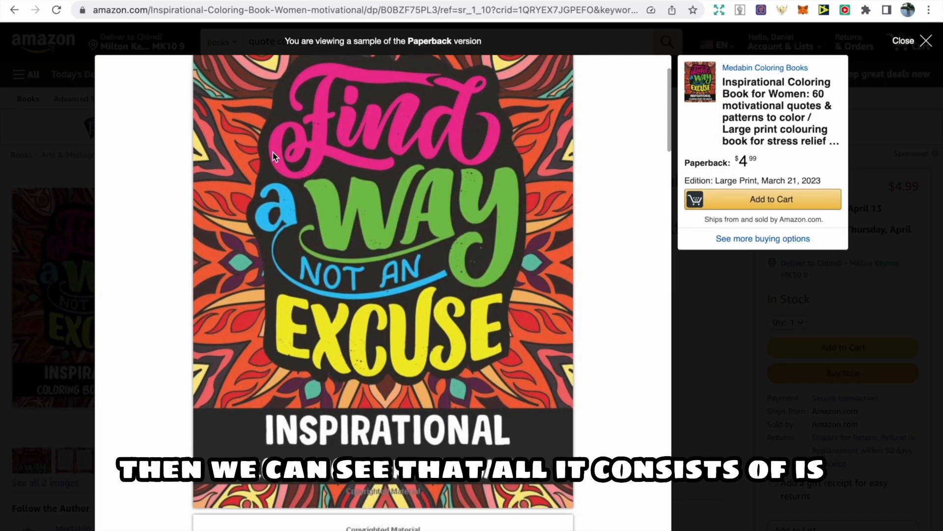
scroll("down", 3)
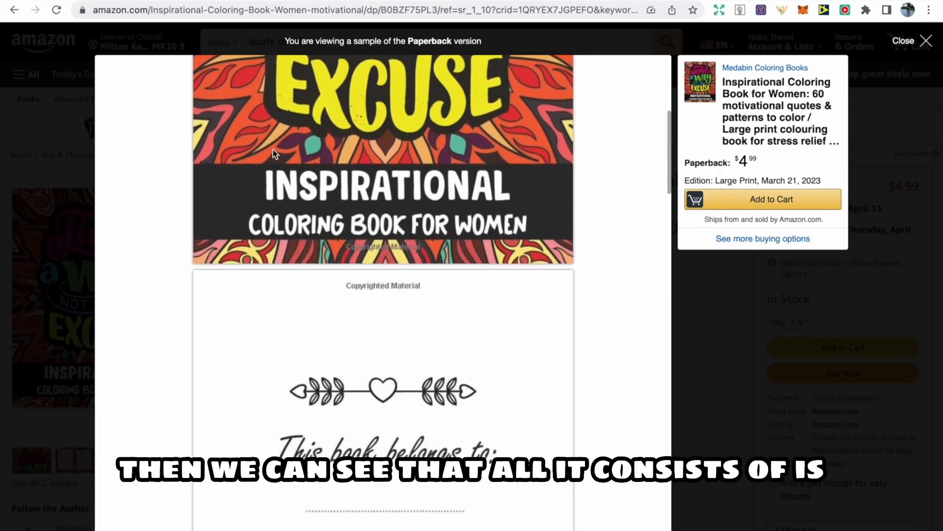
scroll("down", 3)
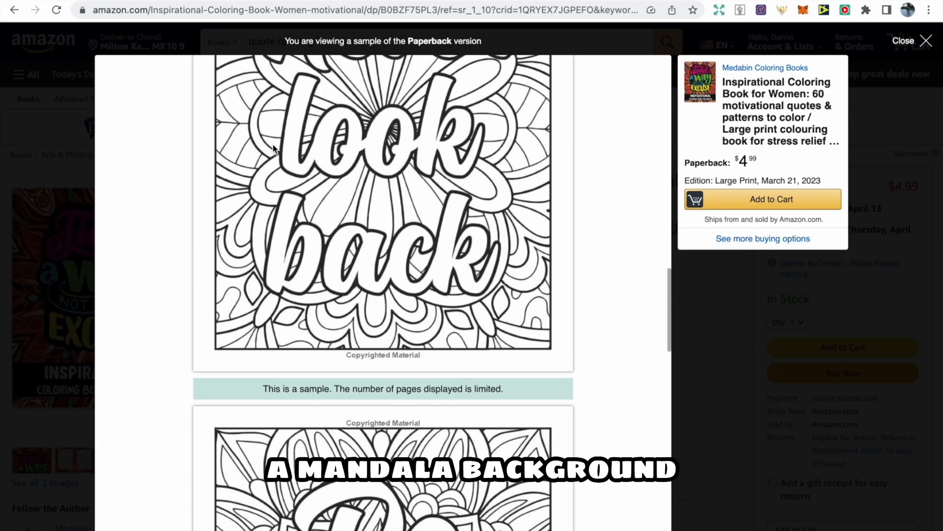
scroll("up", 3)
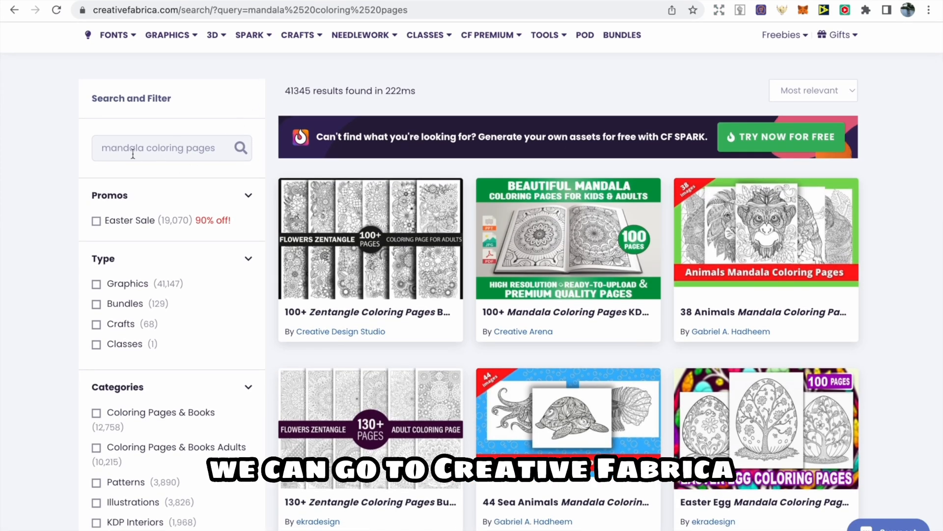
Open the 50+ Flowers Zentangle Coloring Pages product and scroll to its Download option
scroll("down", 3)
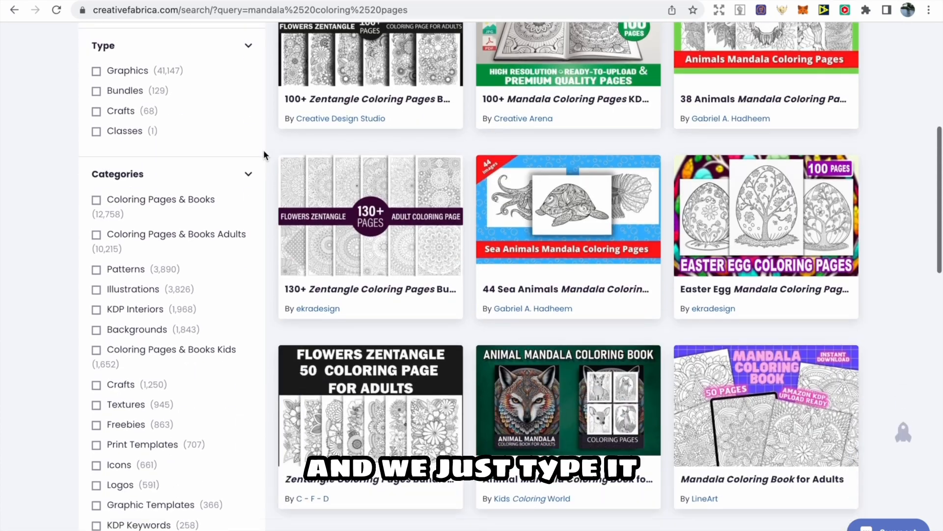
scroll("down", 3)
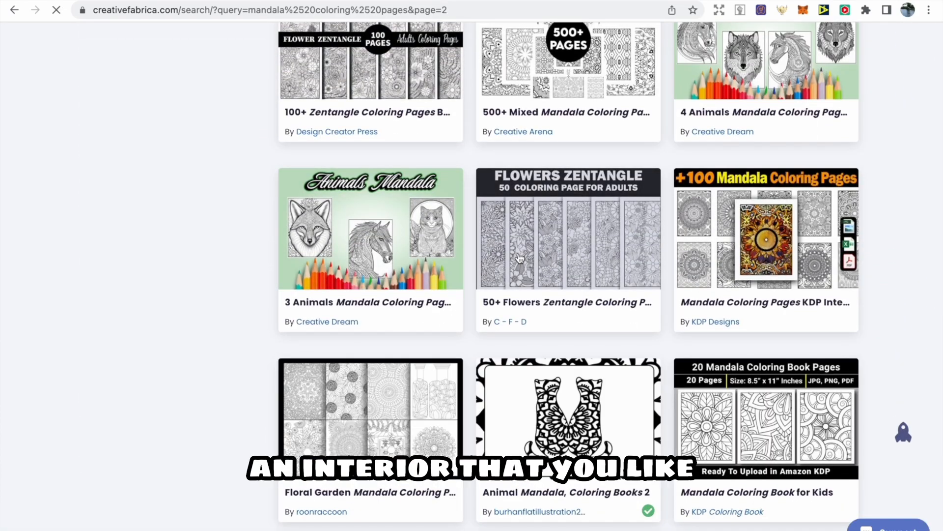
left_click(568, 228)
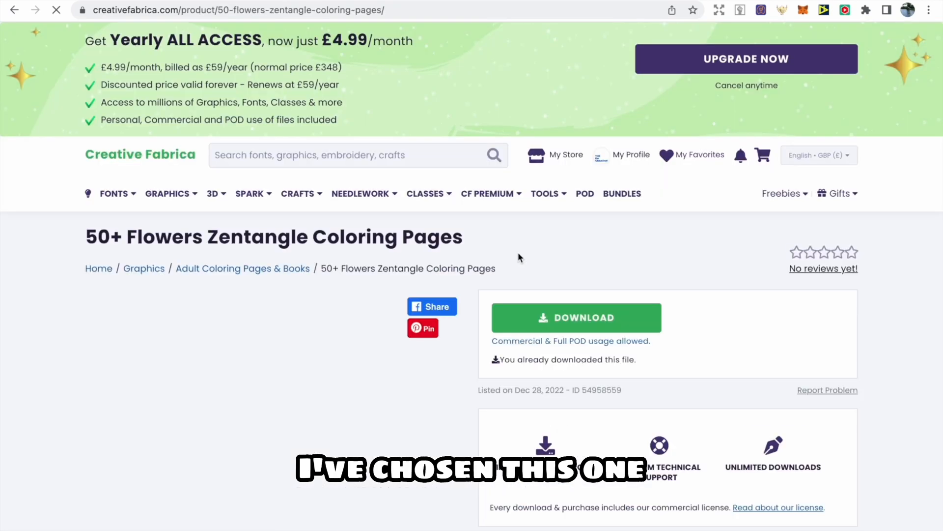
scroll("down", 3)
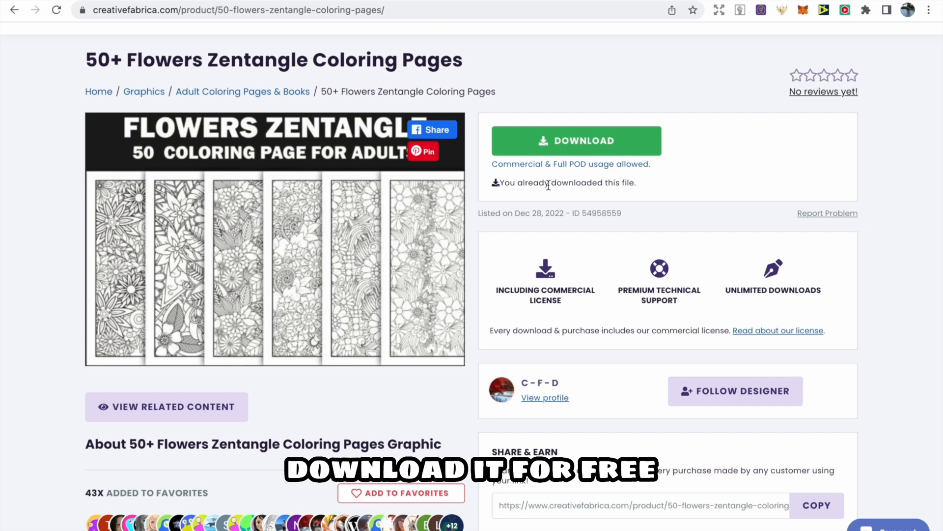
mouse_move(482, 227)
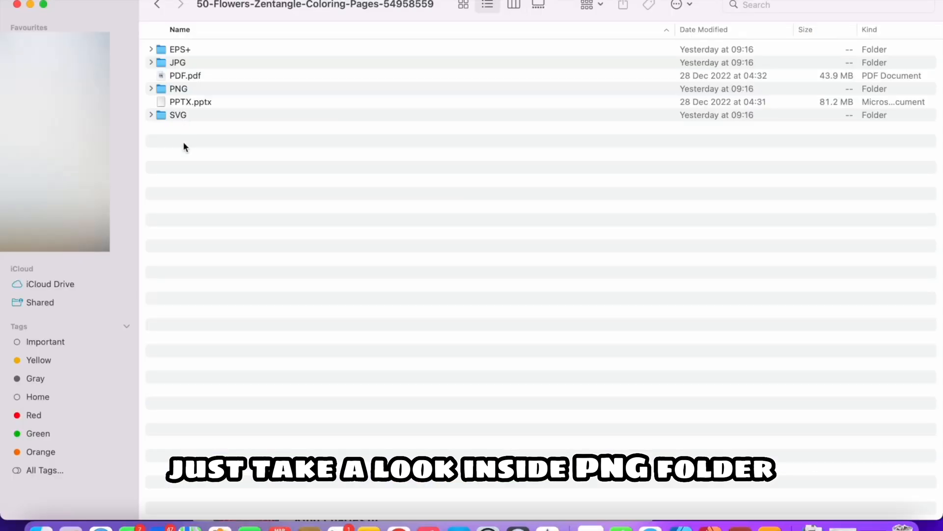
mouse_move(193, 96)
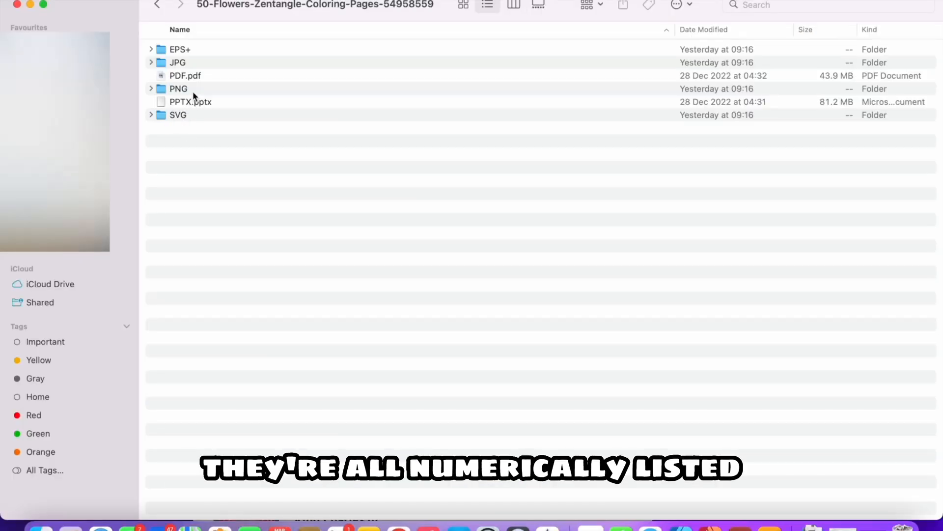
Open the PNG folder inside the downloaded Flowers Zentangle pack
double_click(177, 88)
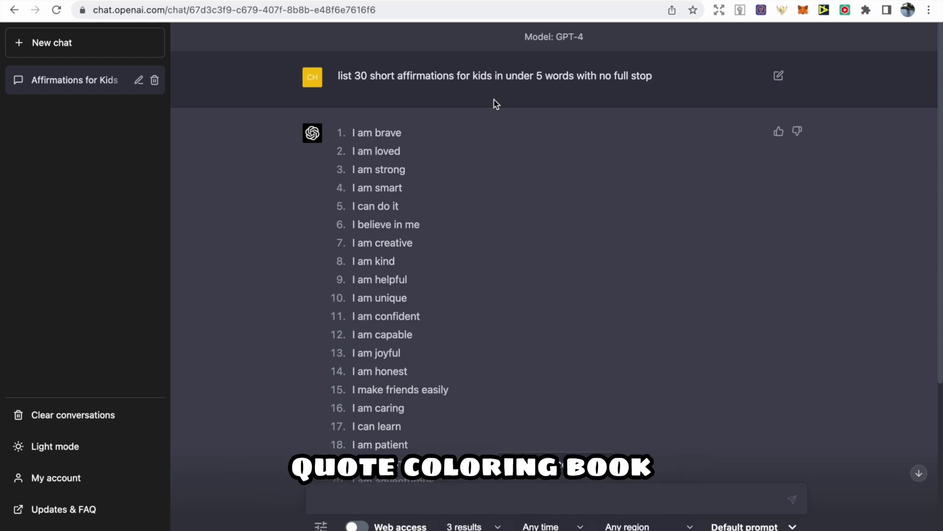
mouse_move(396, 107)
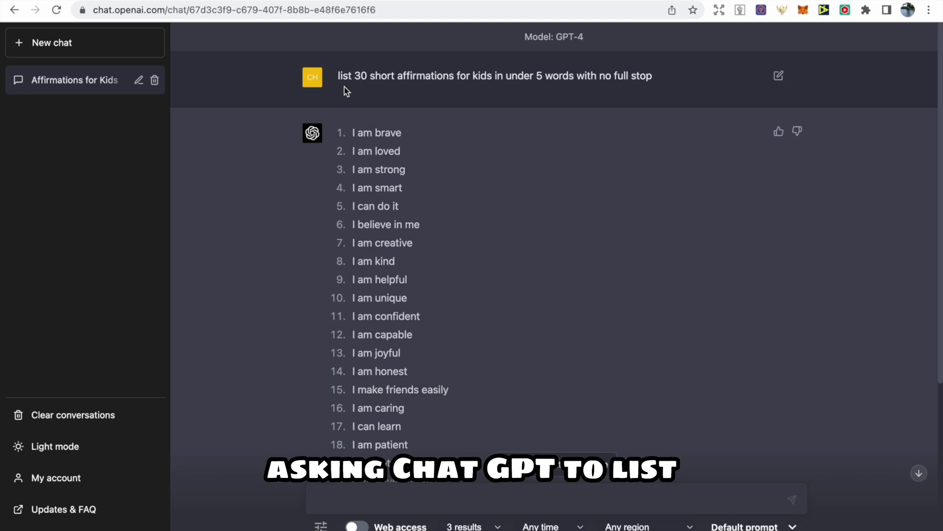
mouse_move(407, 86)
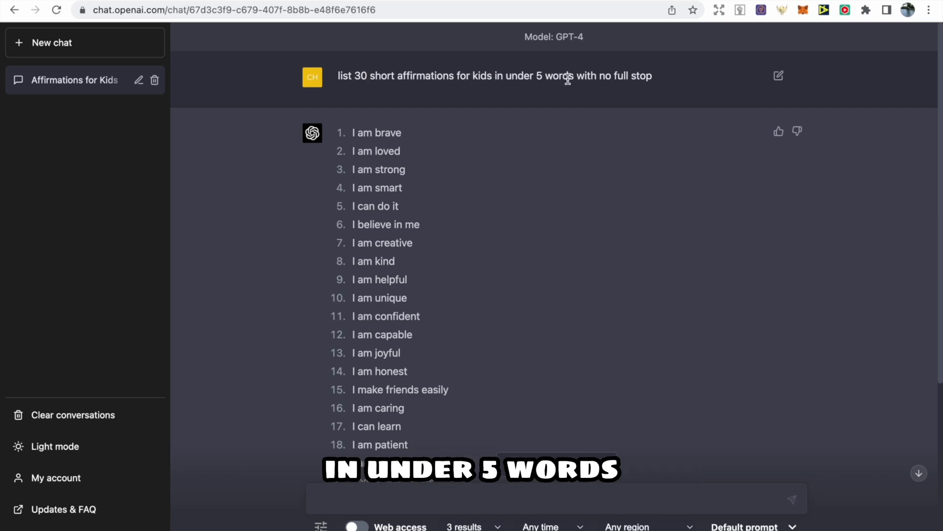
mouse_move(611, 91)
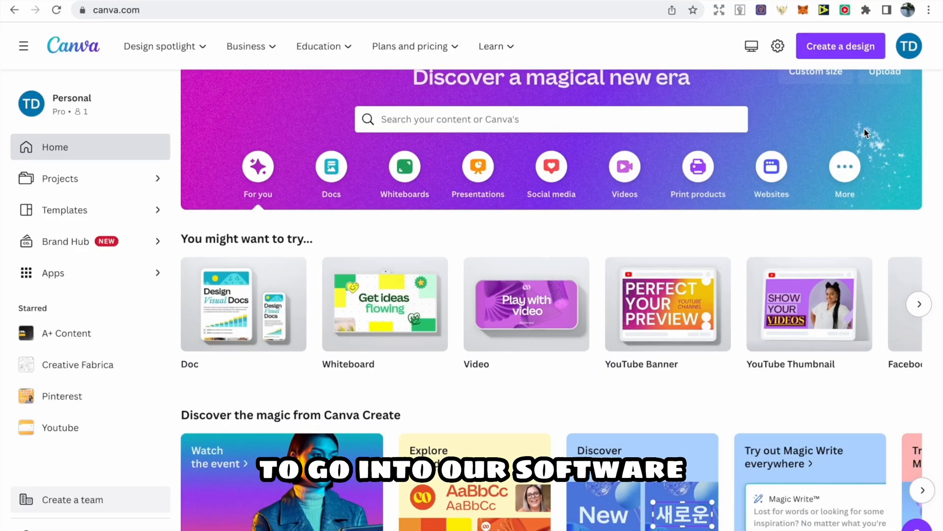
Create a custom-size 8.5 × 11 in Canva design
left_click(840, 45)
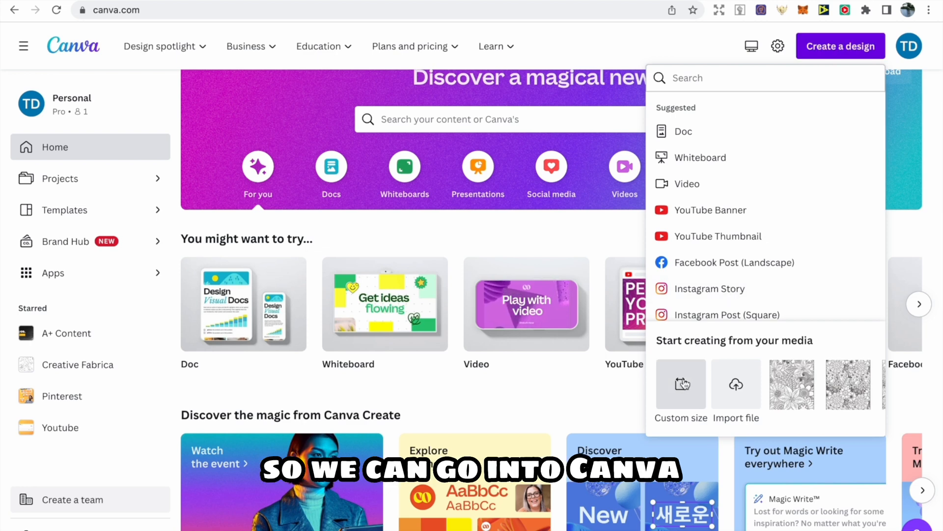
left_click(681, 391)
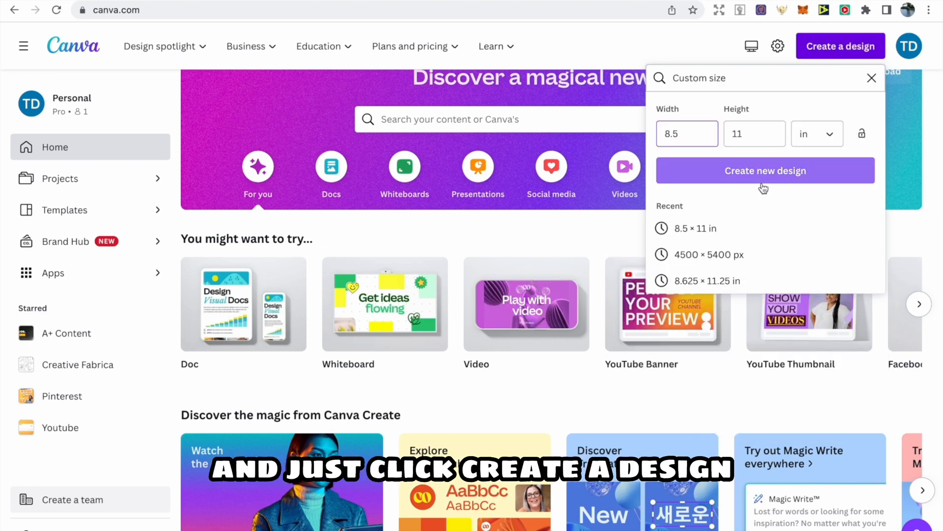
left_click(765, 170)
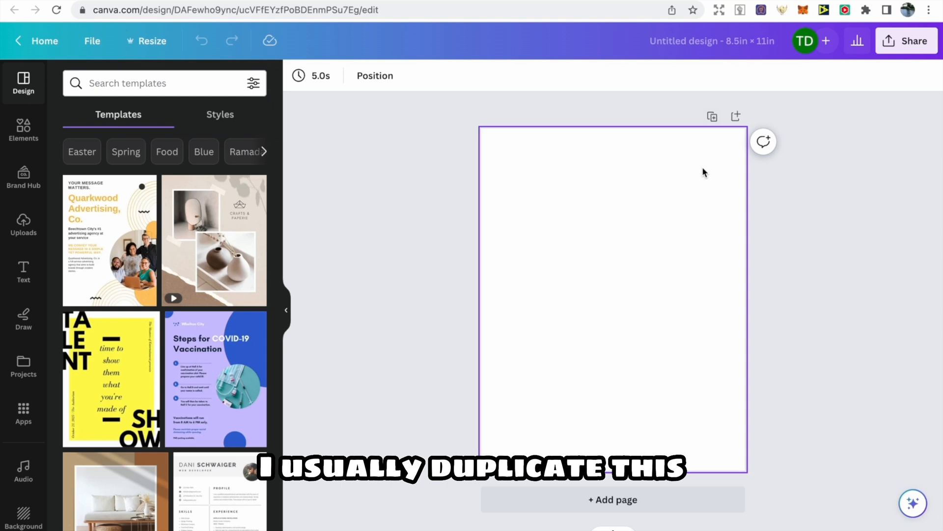
Duplicate the blank first page so the design has two pages
left_click(712, 116)
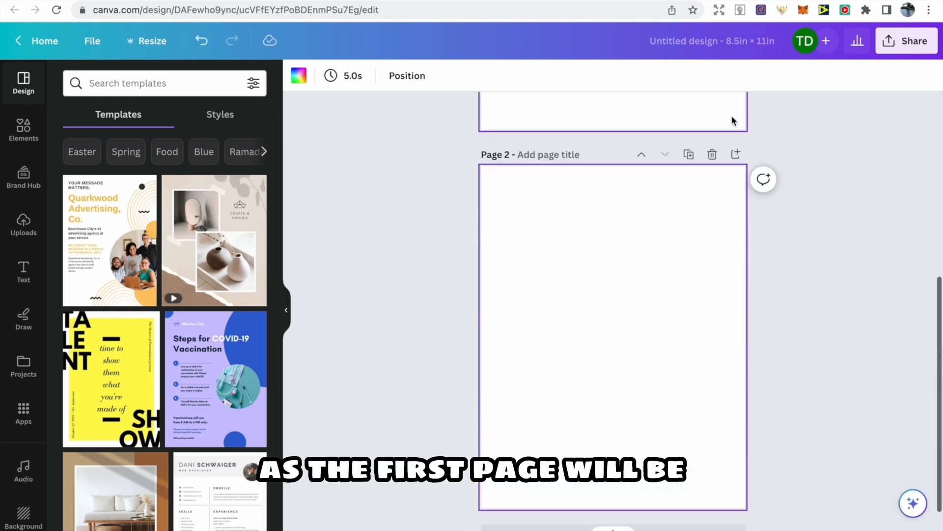
scroll("up", 3)
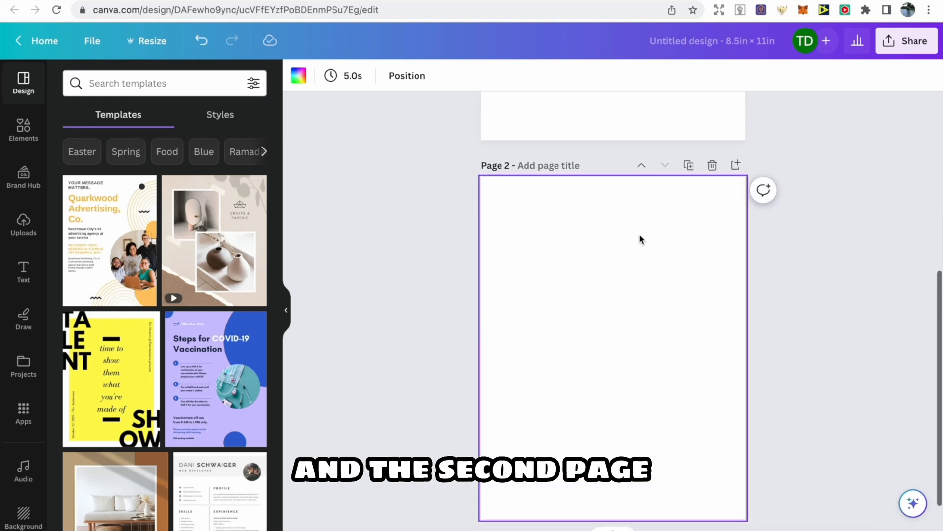
scroll("up", 3)
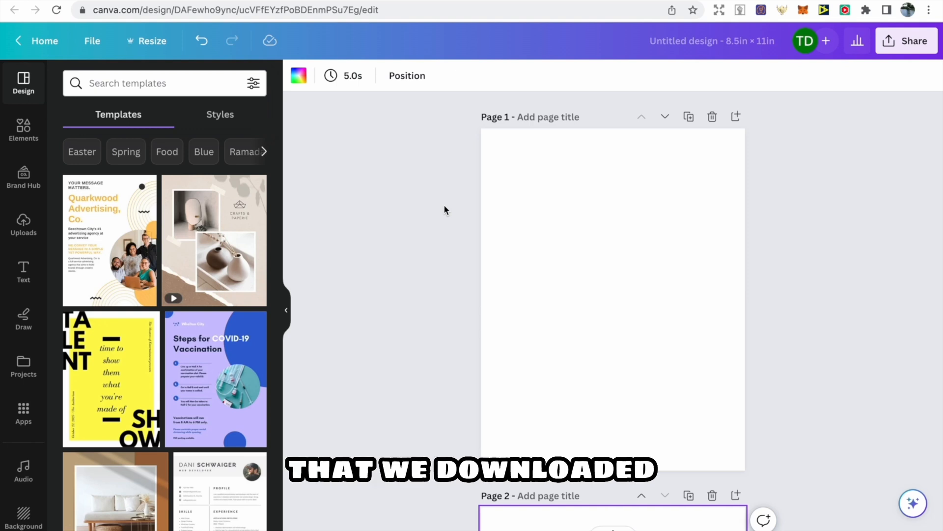
mouse_move(301, 206)
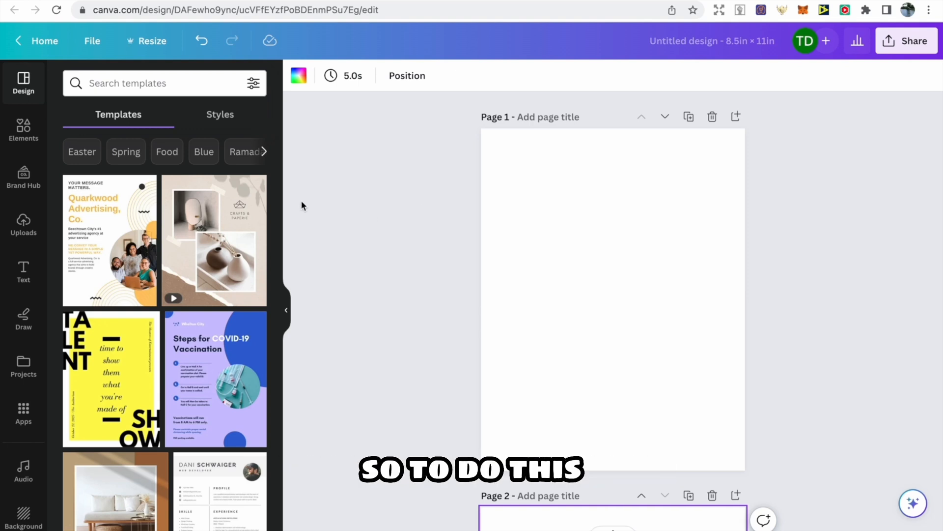
Add a rectangular frame from a 'rectangle' frames search and stretch it over page 1
left_click(23, 129)
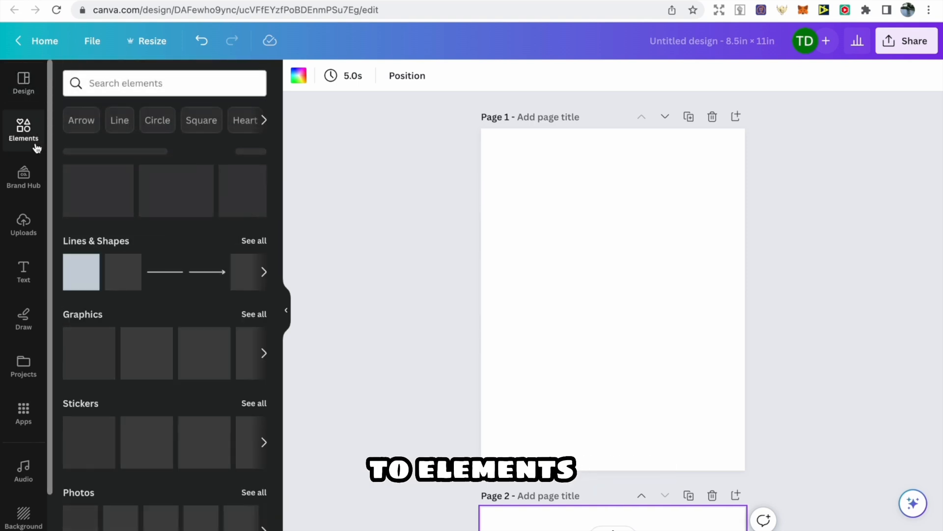
scroll("down", 3)
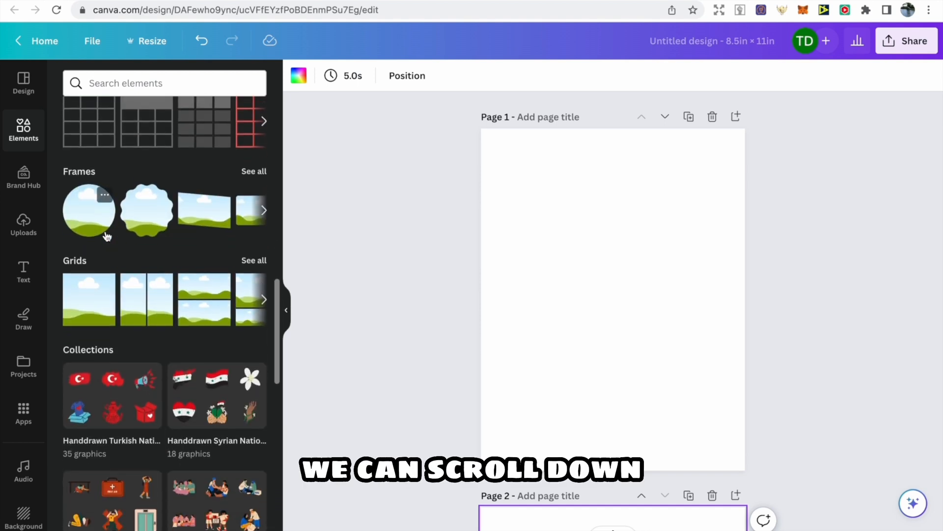
left_click(253, 171)
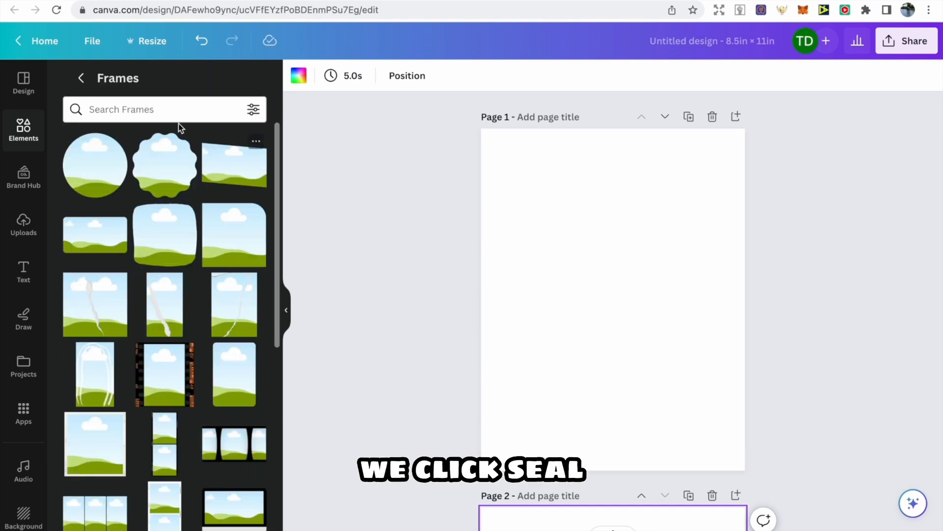
left_click(150, 110)
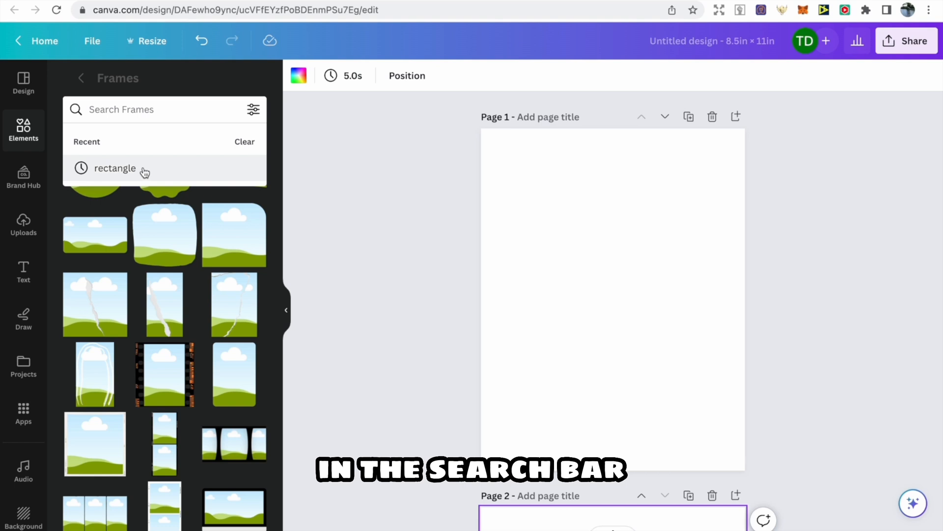
left_click(113, 168)
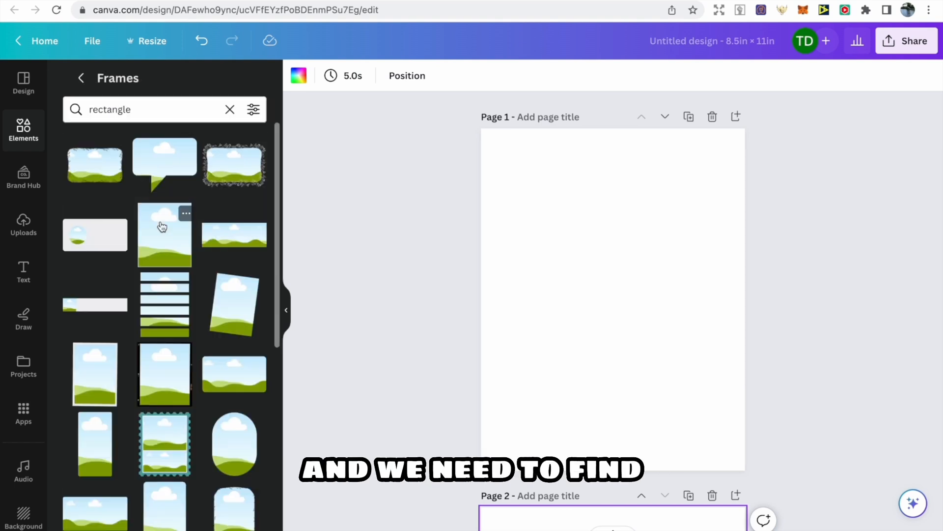
scroll("down", 3)
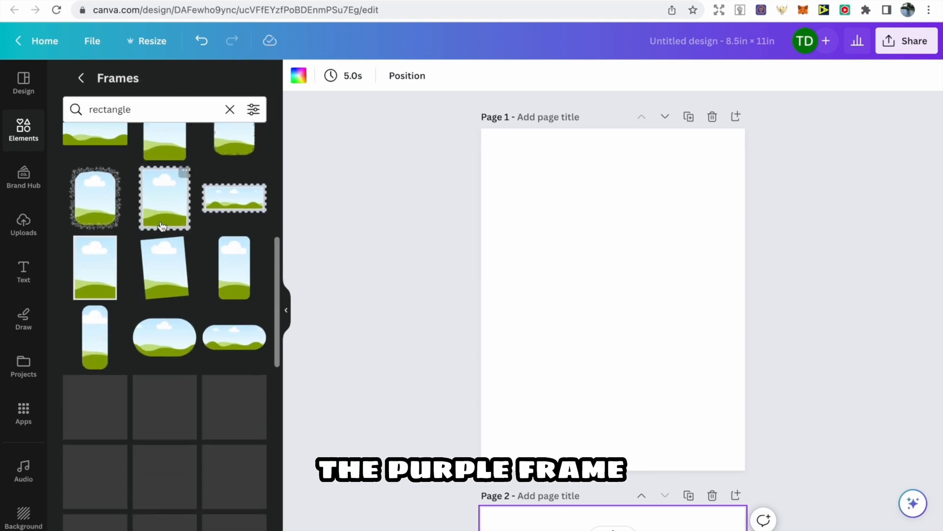
scroll("down", 3)
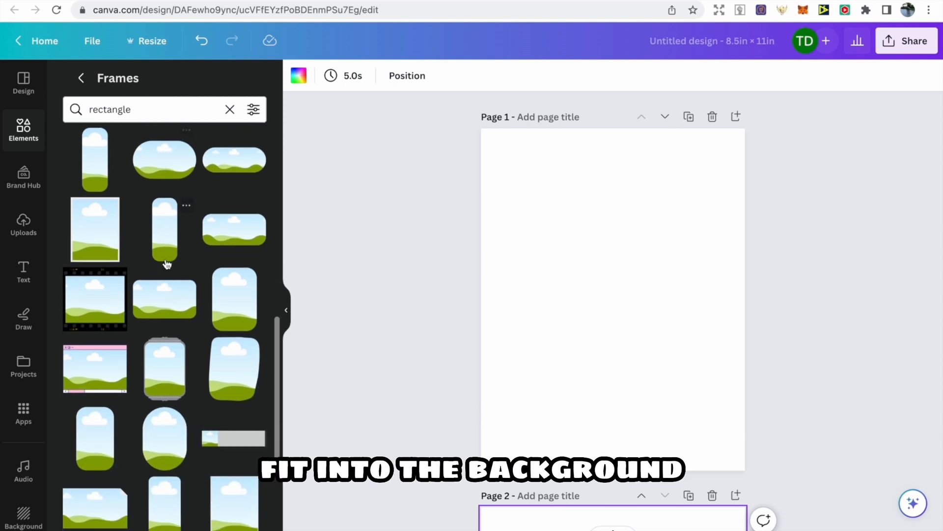
scroll("down", 3)
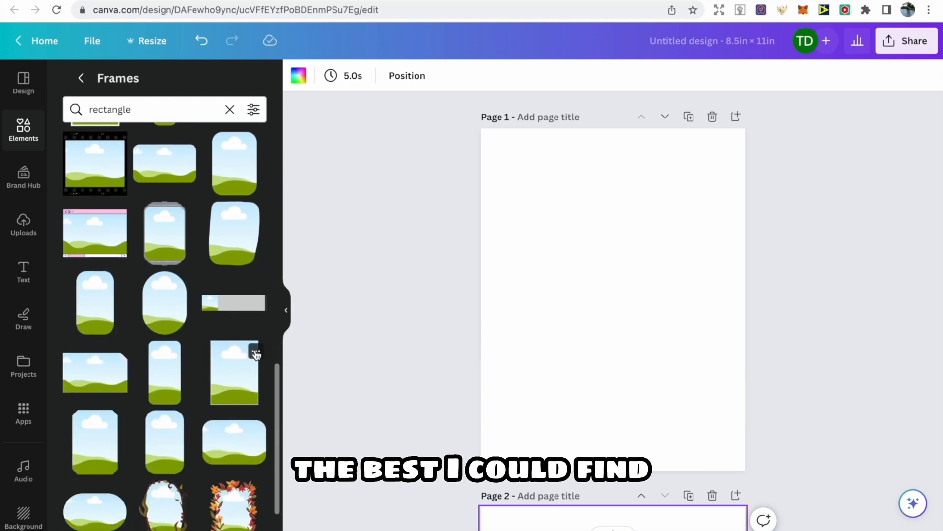
left_click(255, 351)
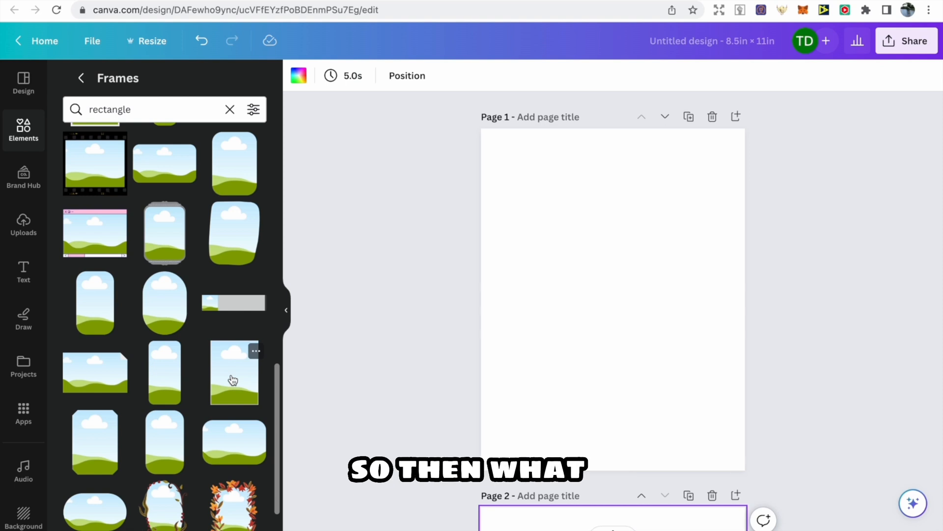
left_click(233, 372)
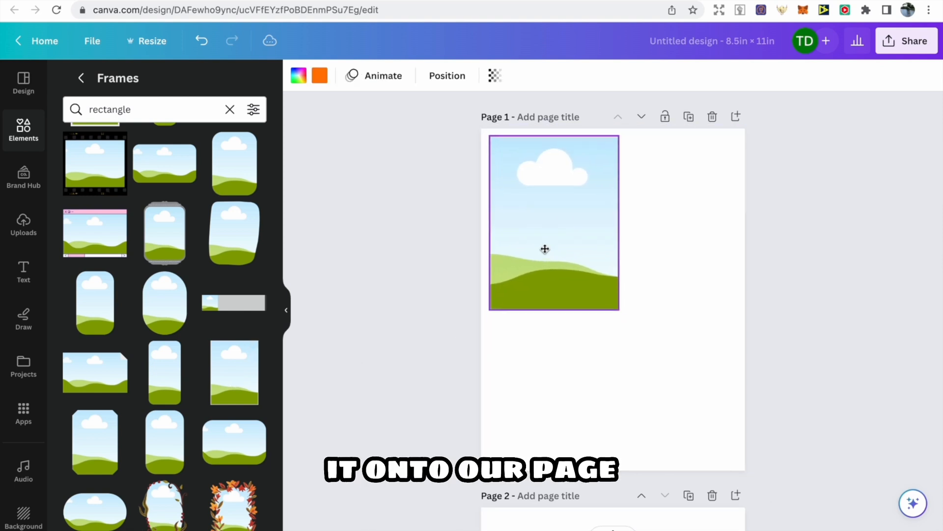
left_click(544, 249)
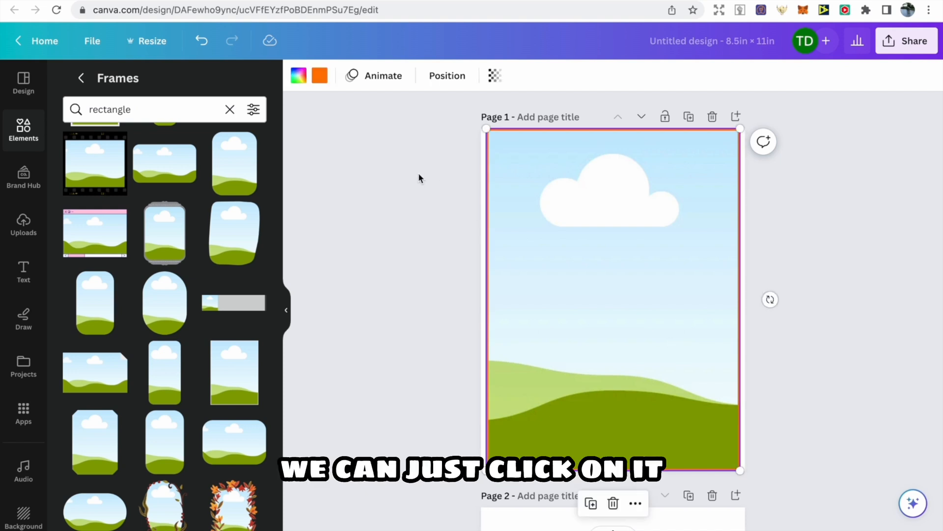
Deselect the frame and bring up the Text styles panel
left_click(319, 76)
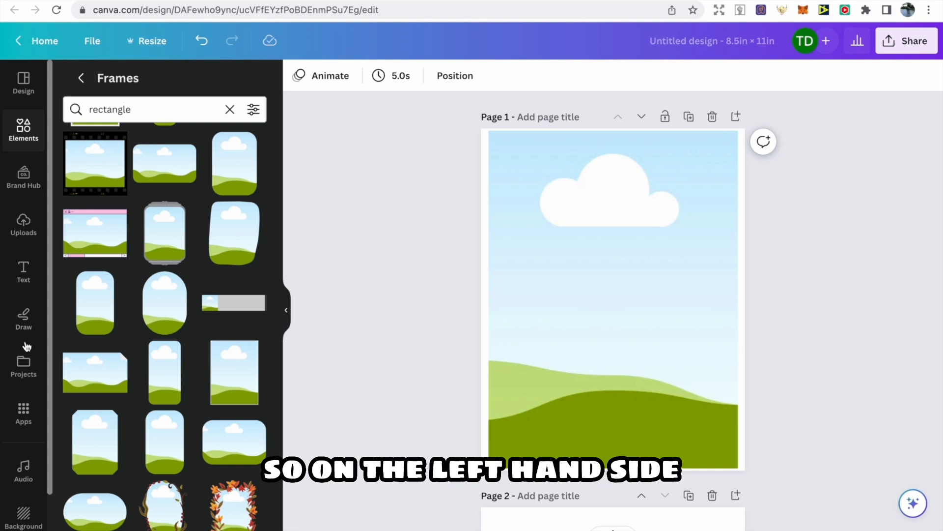
left_click(24, 272)
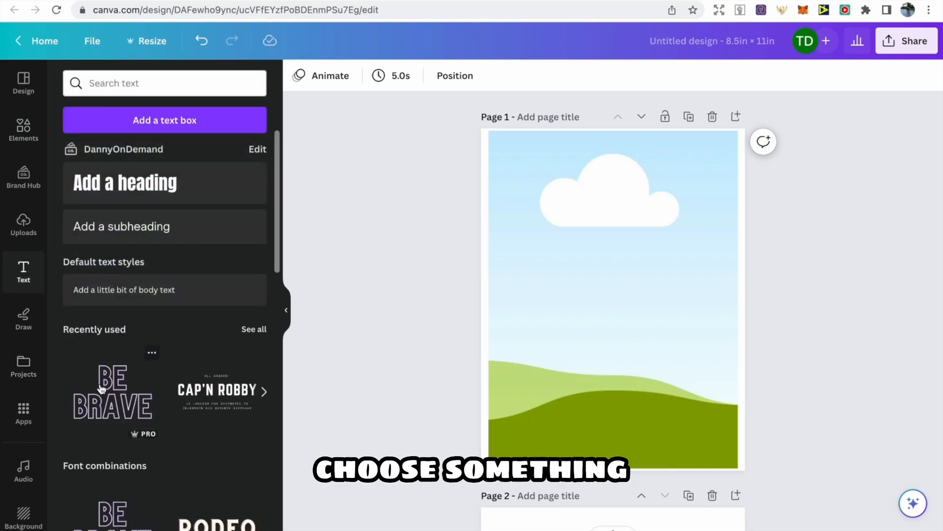
Add the outlined BE BRAVE heading to page 1 at font size 120
left_click(111, 392)
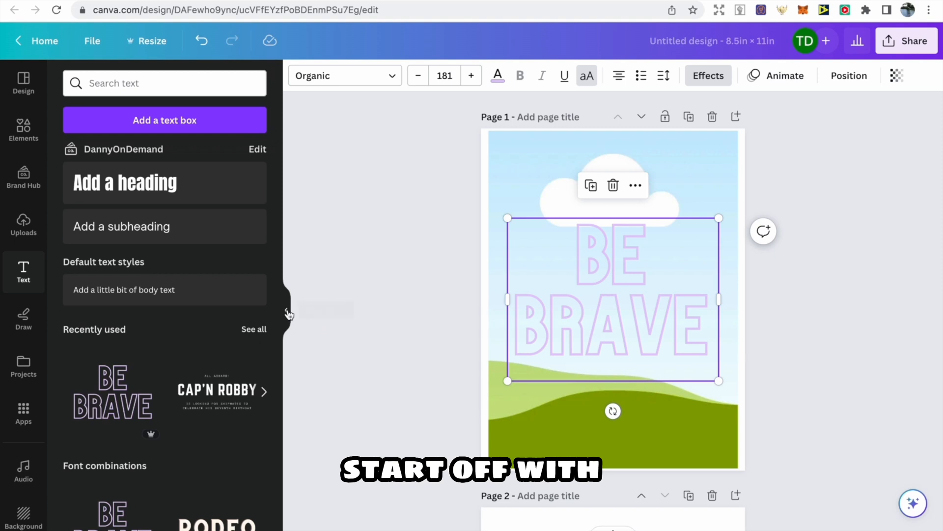
left_click(289, 313)
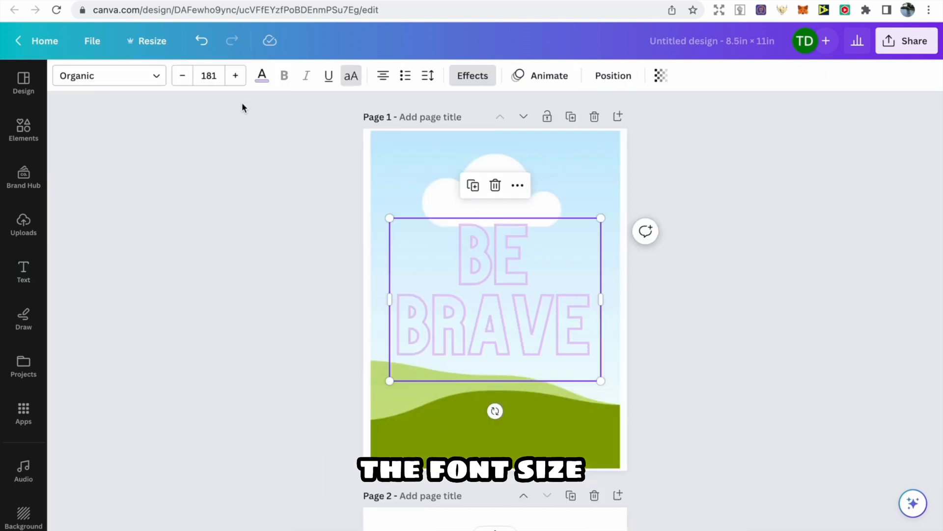
left_click(208, 75)
type("120")
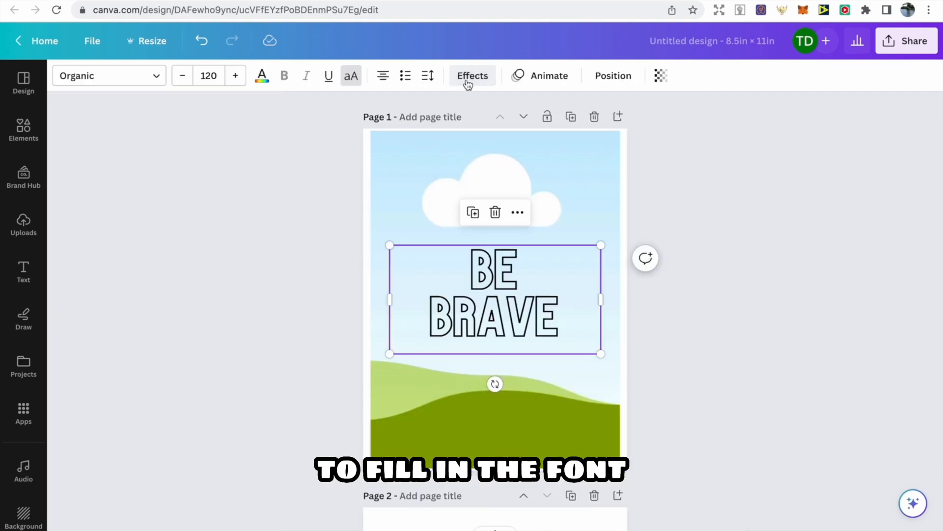
left_click(473, 75)
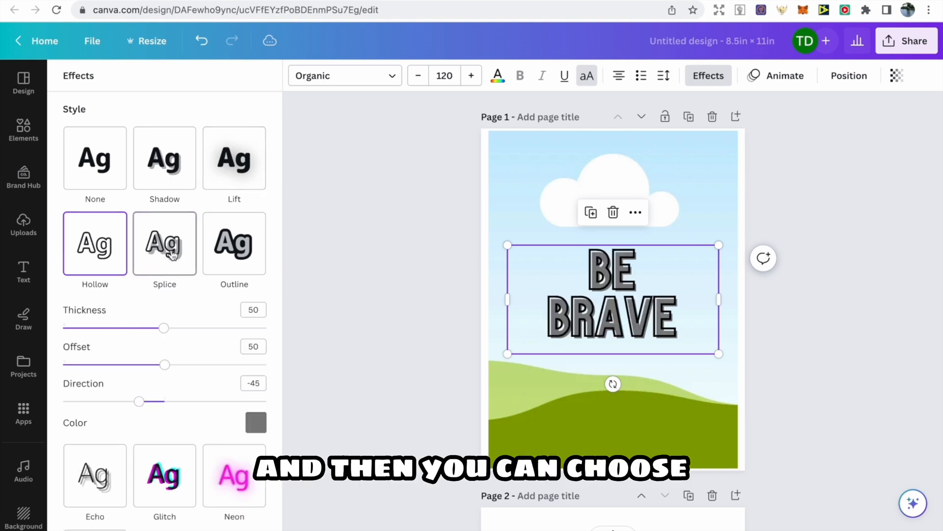
Give BE BRAVE a Splice effect with 0 offset and white fill
left_click(165, 244)
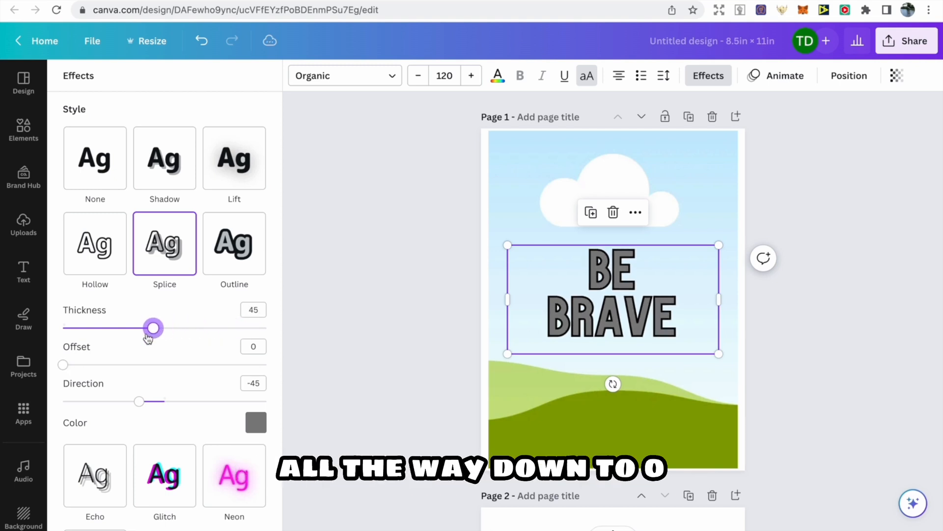
mouse_move(153, 328)
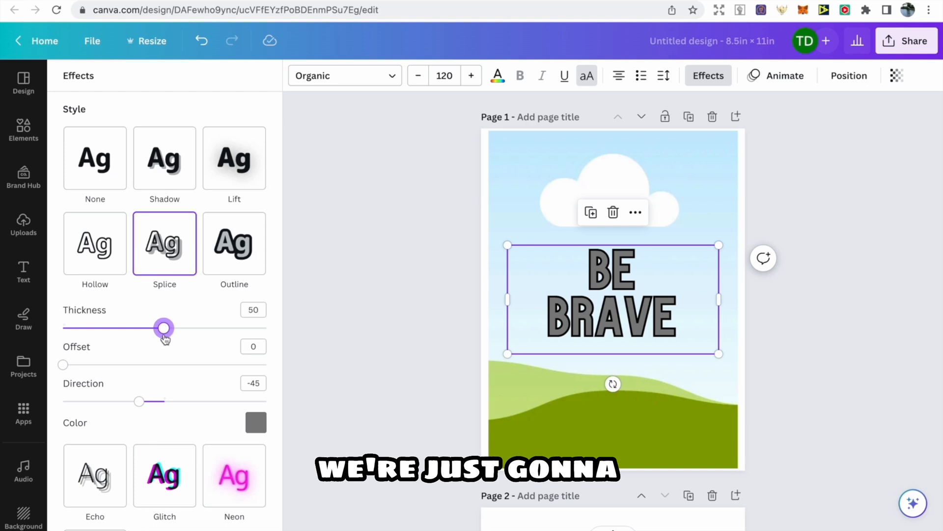
mouse_move(164, 327)
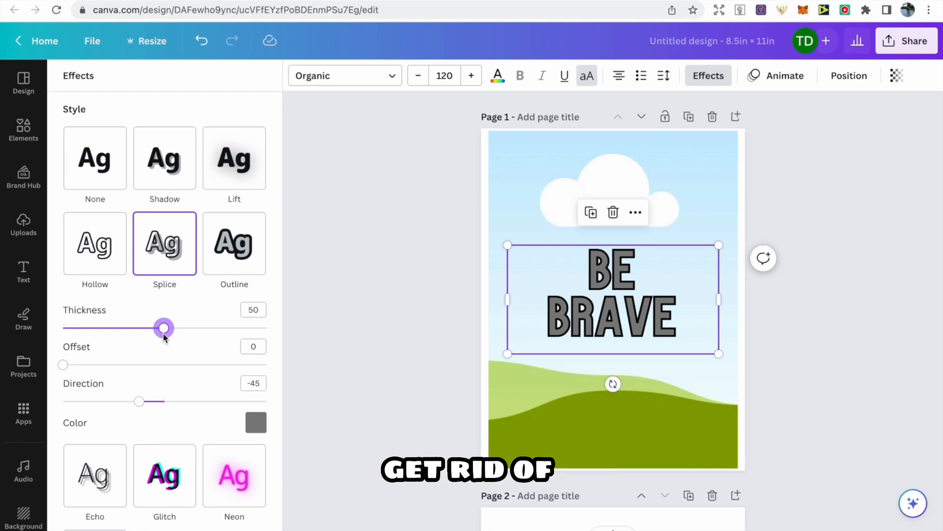
left_click(255, 422)
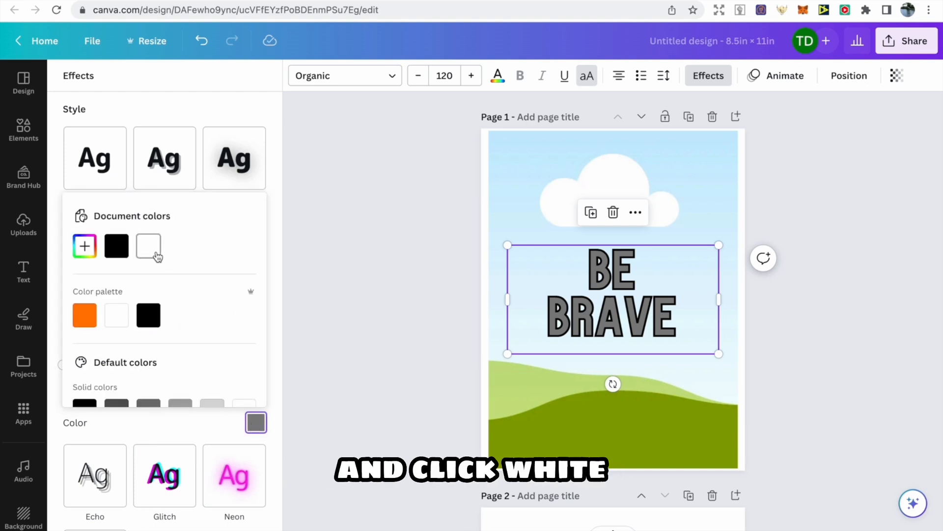
left_click(148, 246)
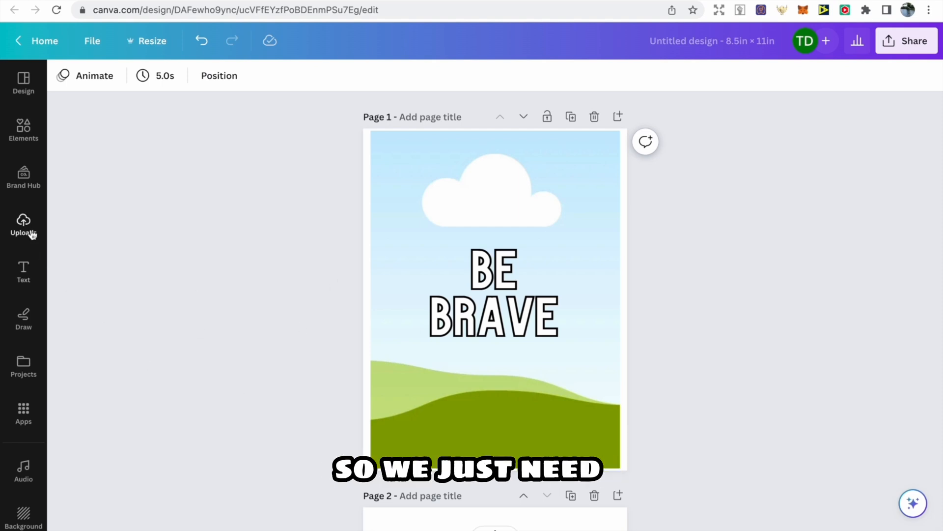
mouse_move(24, 226)
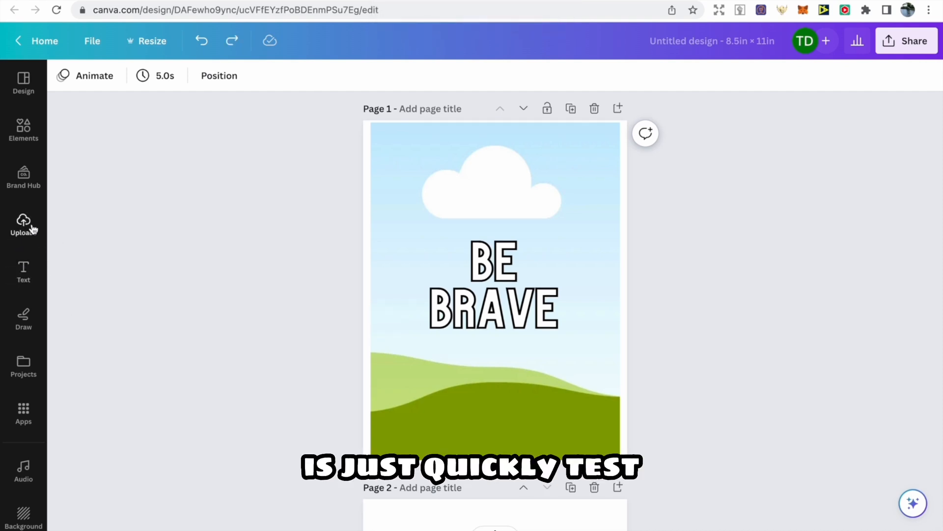
left_click(23, 225)
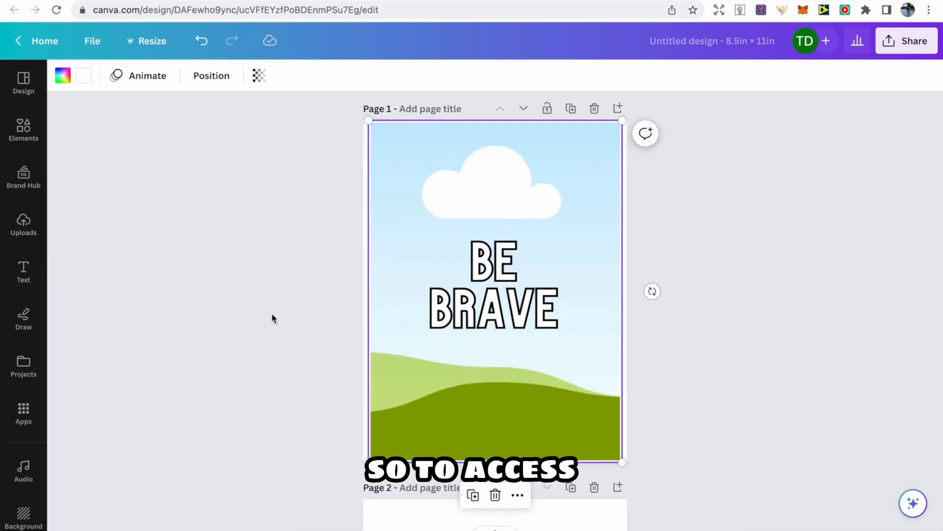
mouse_move(133, 377)
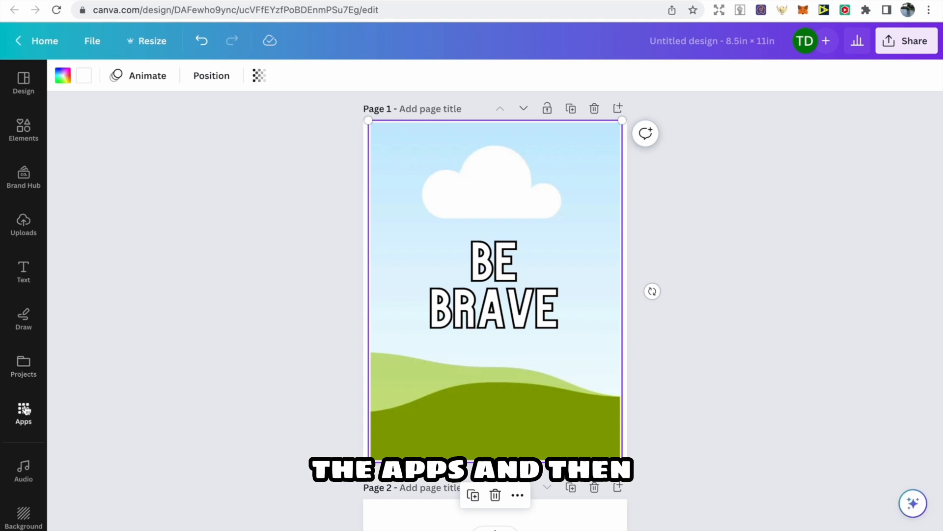
Launch Bulk create from the Apps sidebar and choose manual data entry
left_click(23, 414)
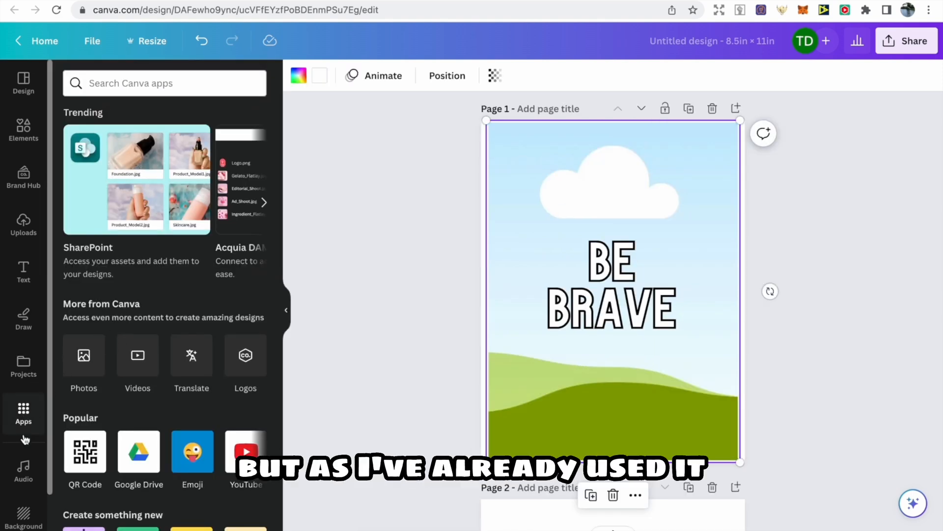
scroll("down", 3)
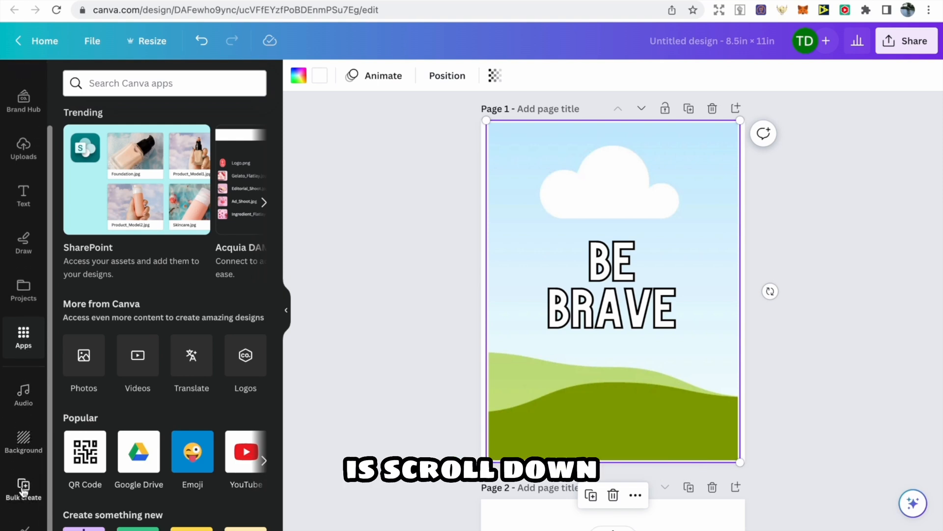
left_click(23, 487)
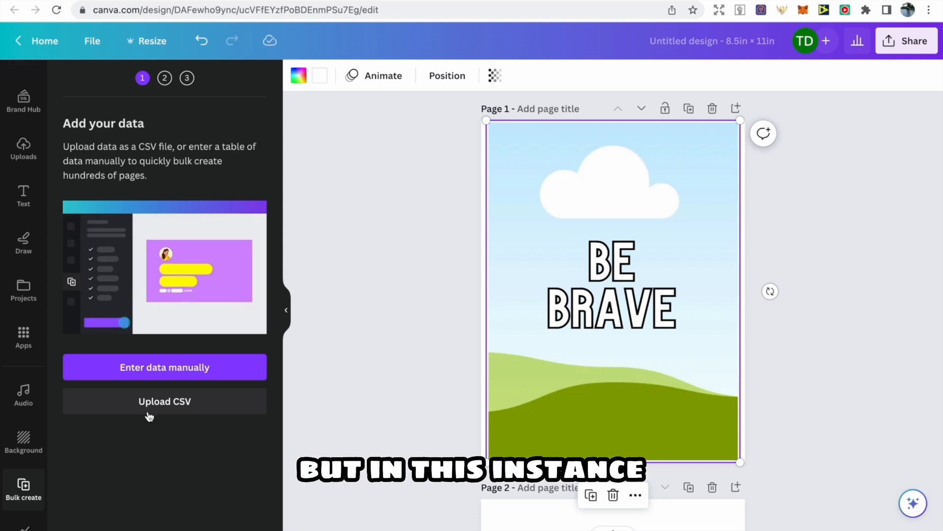
left_click(164, 367)
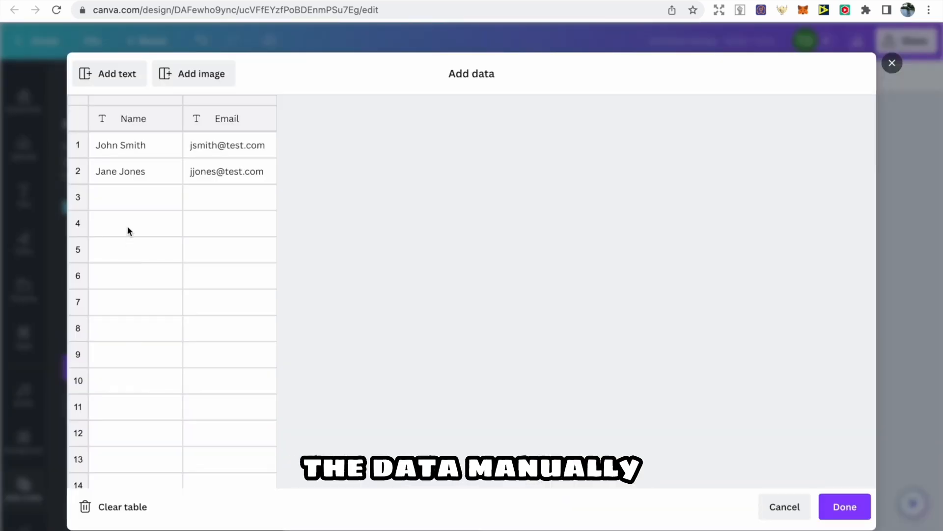
mouse_move(124, 193)
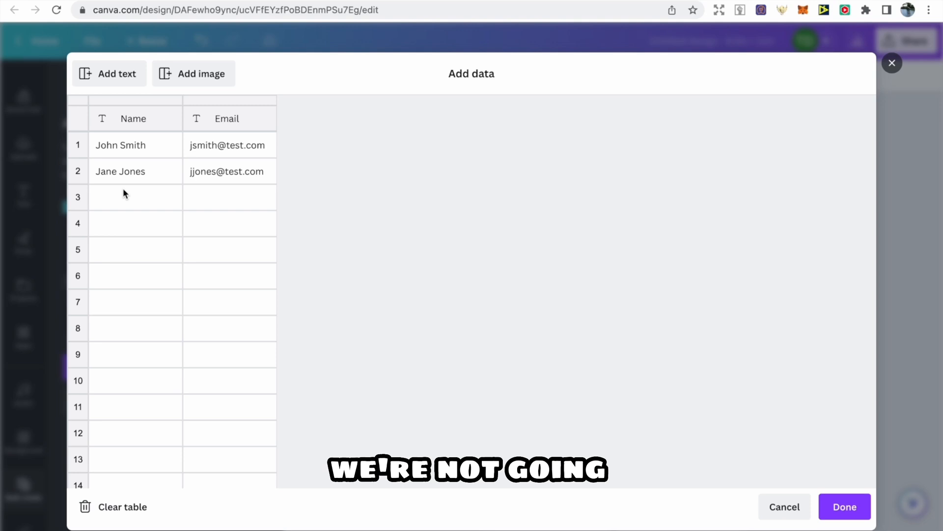
Clear the sample Name and Email rows and rename the remaining column to Words
left_click(121, 506)
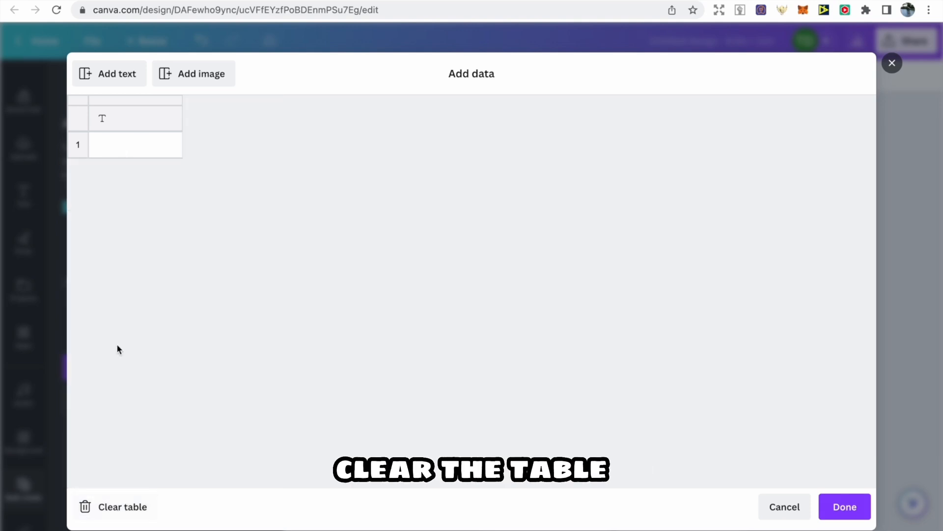
mouse_move(112, 128)
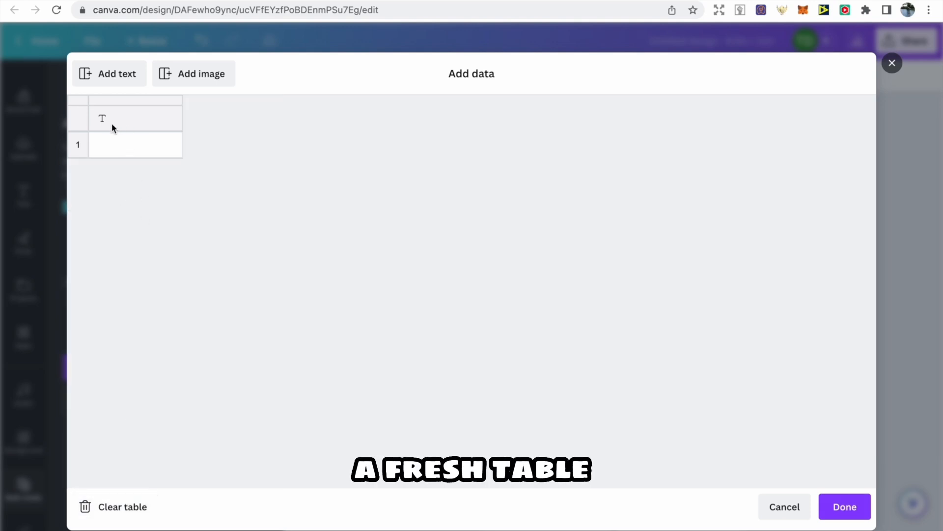
left_click(135, 118)
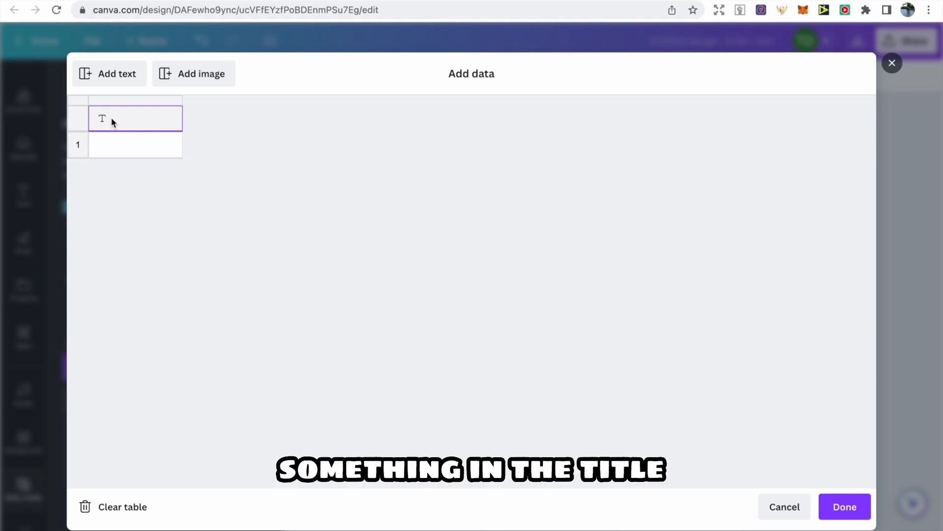
type("Wo")
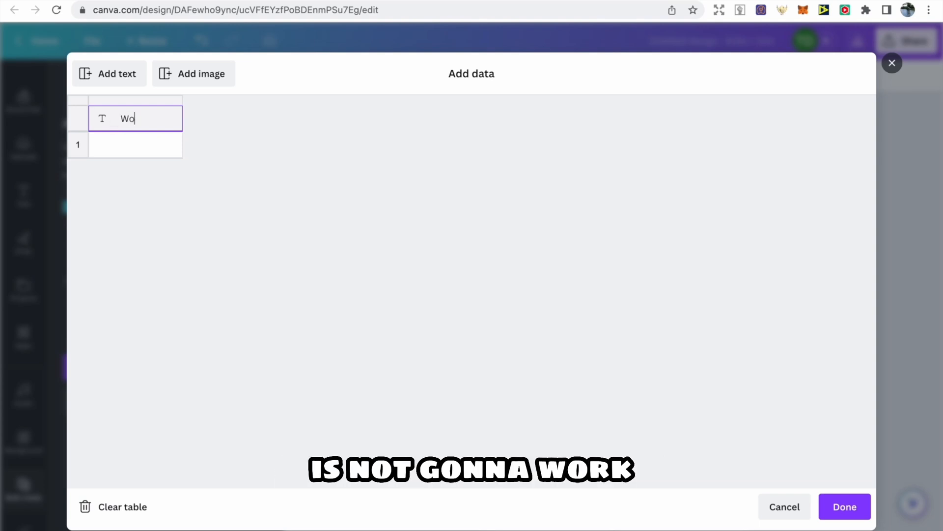
type("rds")
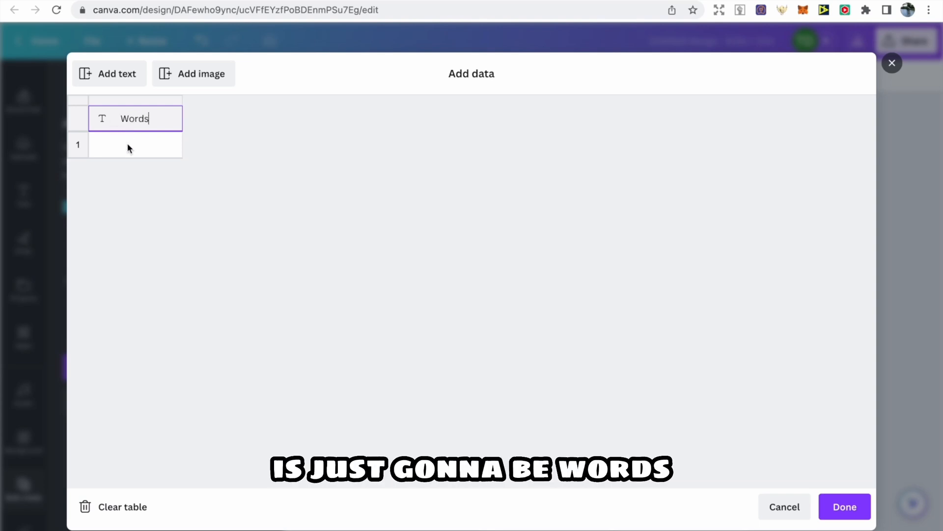
left_click(134, 145)
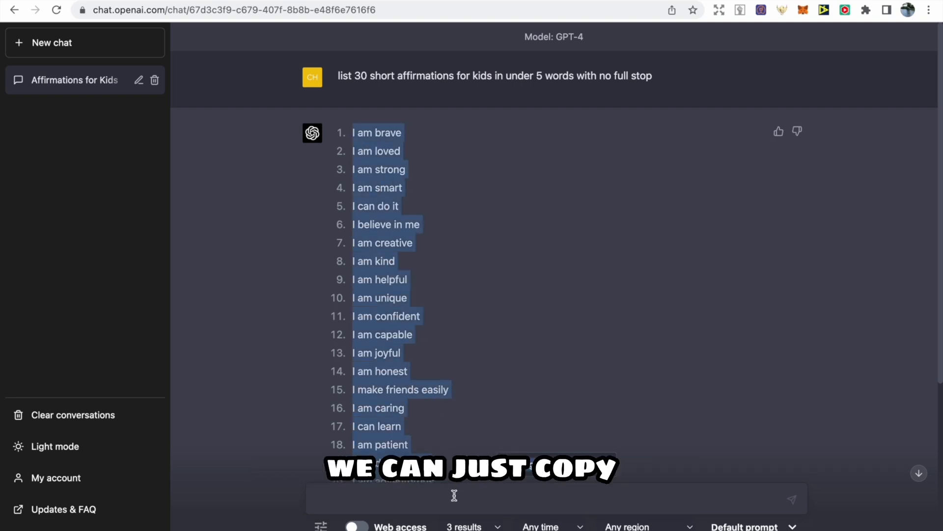
scroll("down", 3)
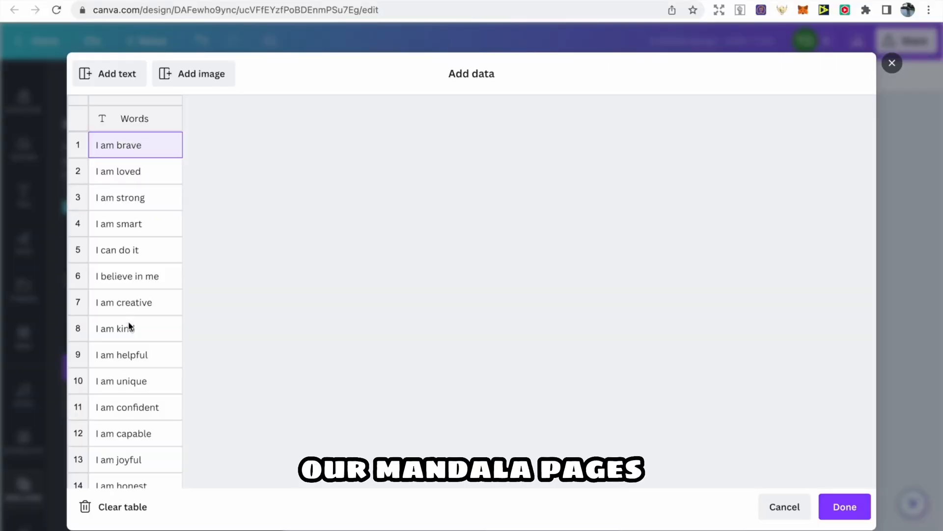
Add an Image column pairing affirmations with numbered mandala PNGs, starting 1-01.png, and save
left_click(193, 73)
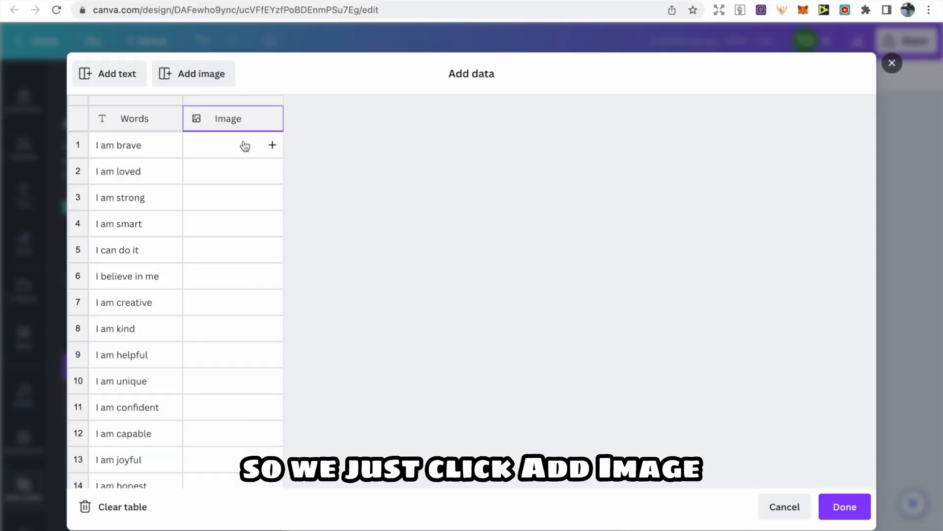
left_click(271, 145)
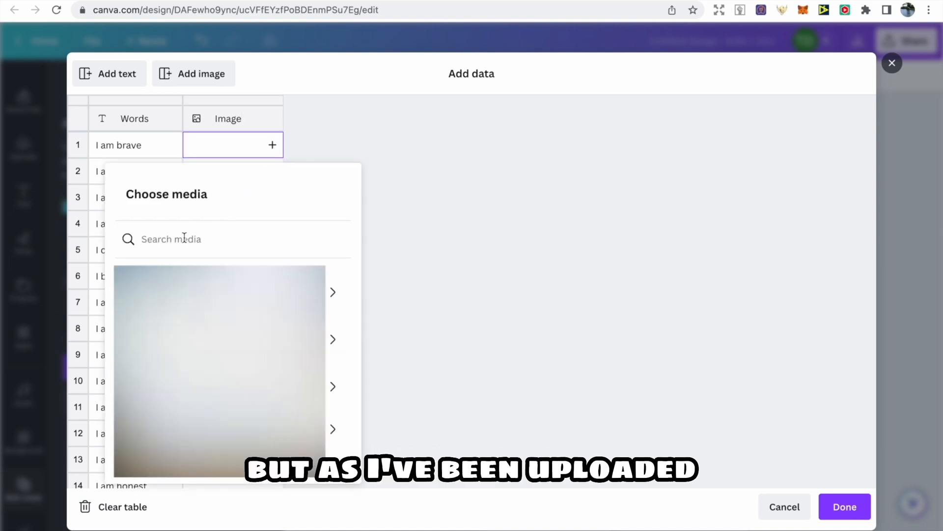
type("1")
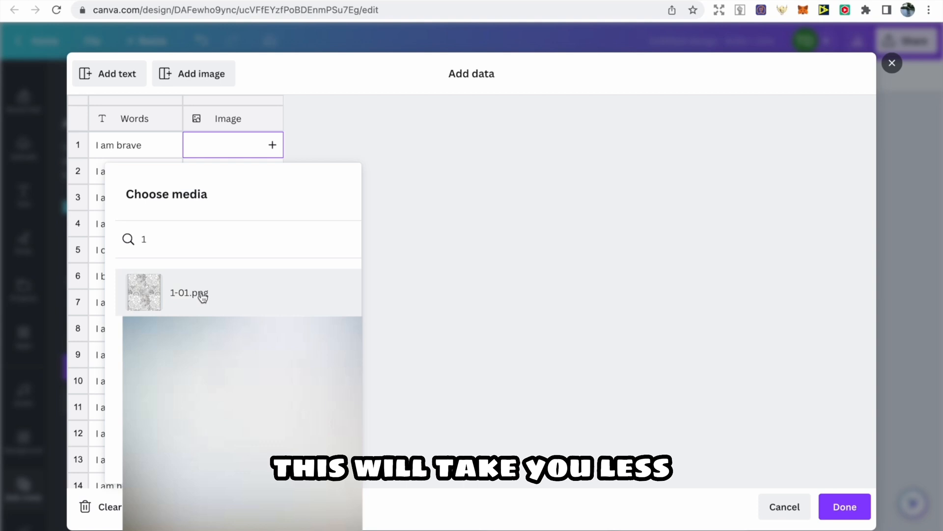
left_click(144, 291)
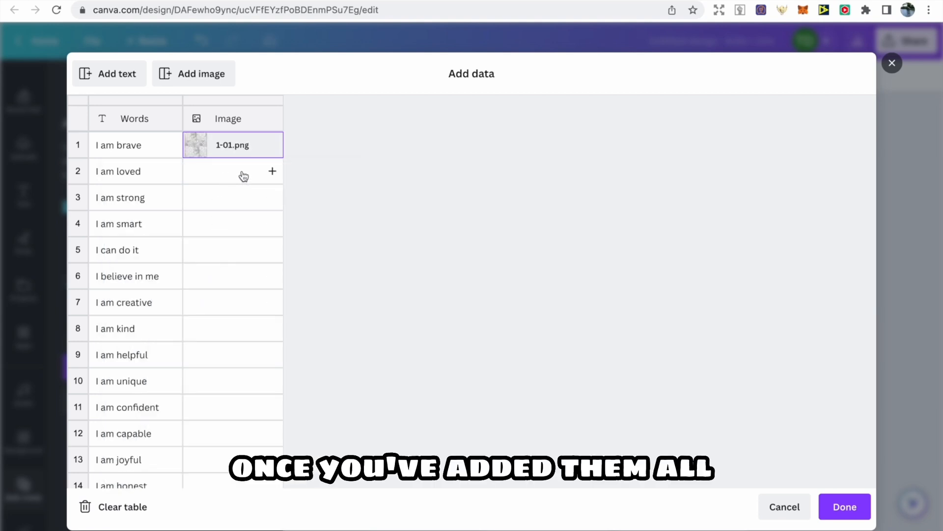
scroll("down", 3)
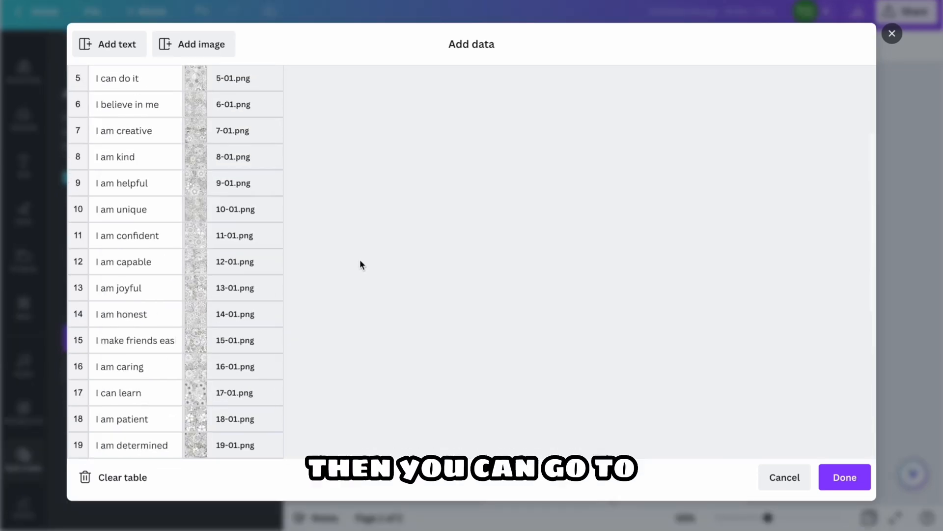
scroll("up", 3)
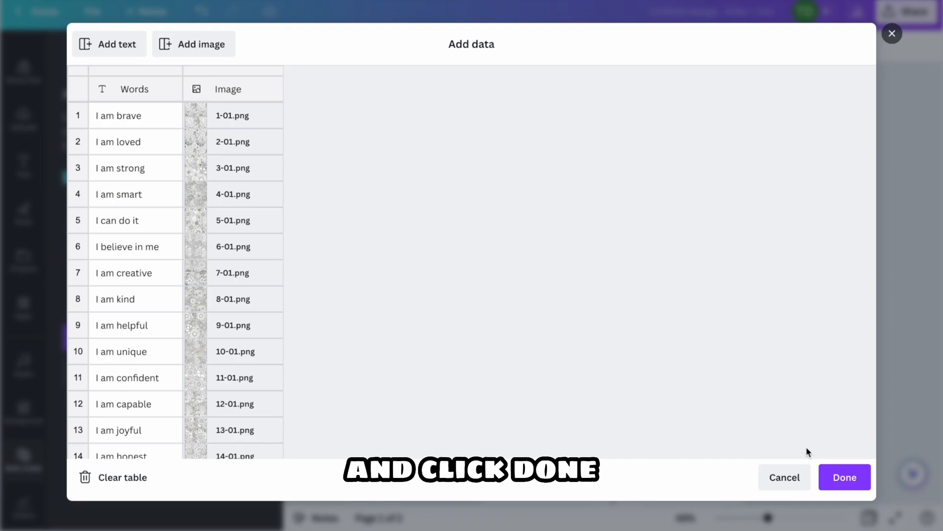
left_click(845, 477)
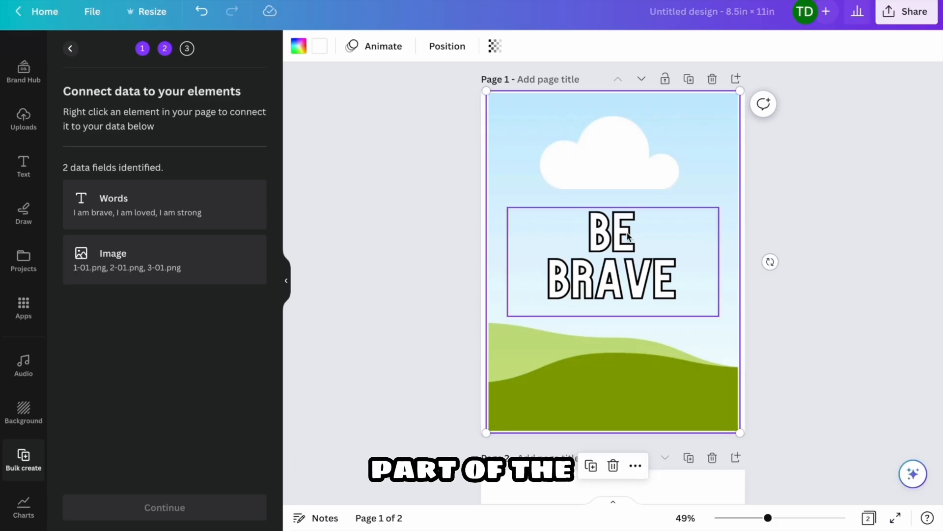
Connect the BE BRAVE heading text to the Words data field
right_click(613, 262)
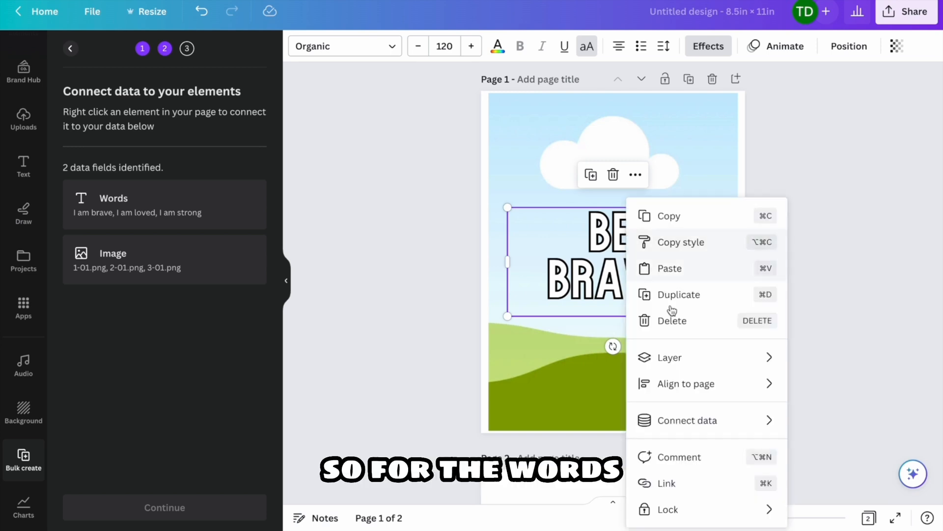
left_click(685, 420)
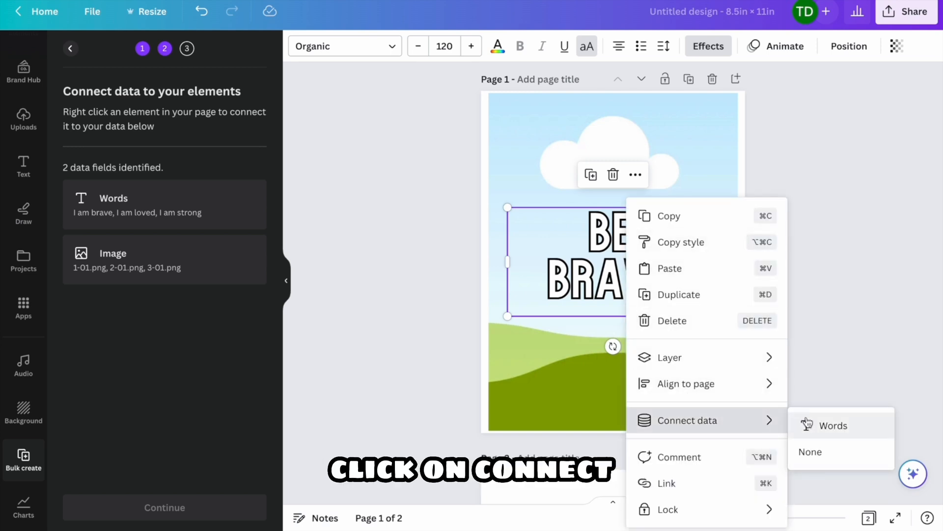
left_click(834, 426)
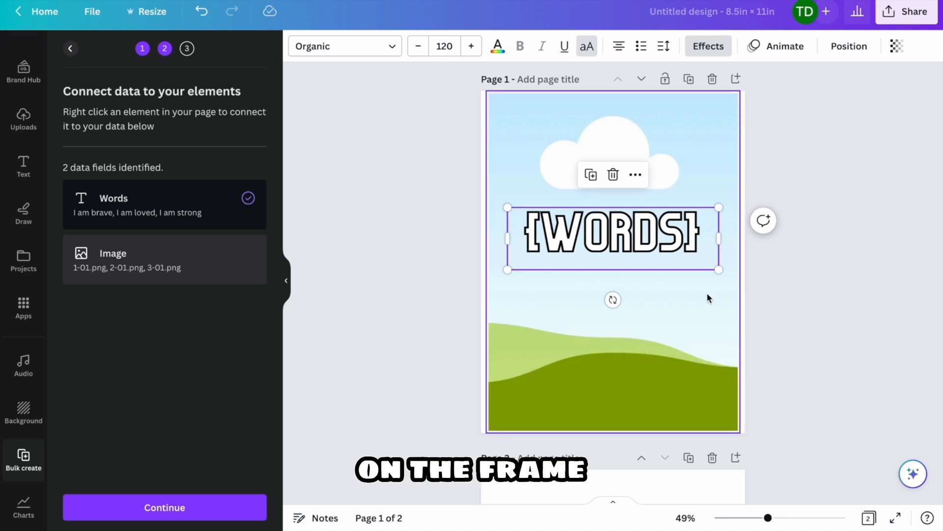
mouse_move(675, 308)
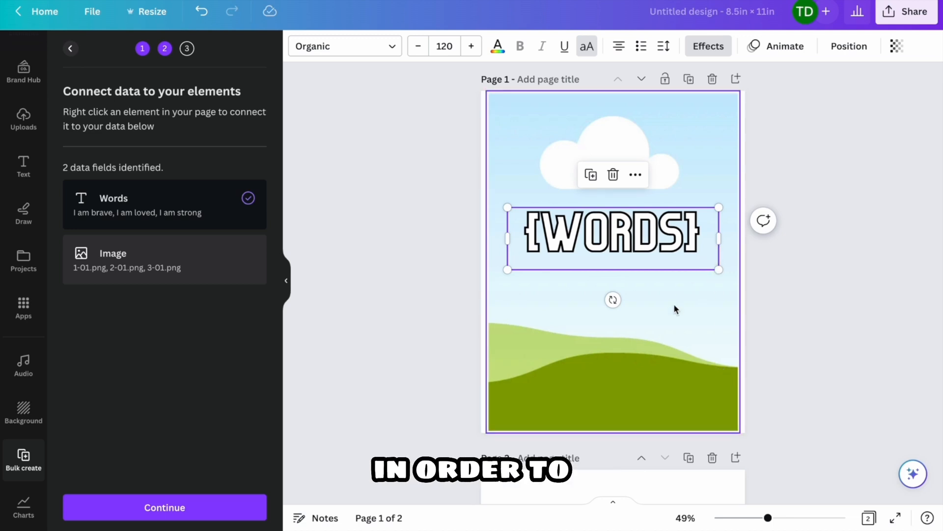
Link the background image to the Image field and continue to applying the data
right_click(614, 235)
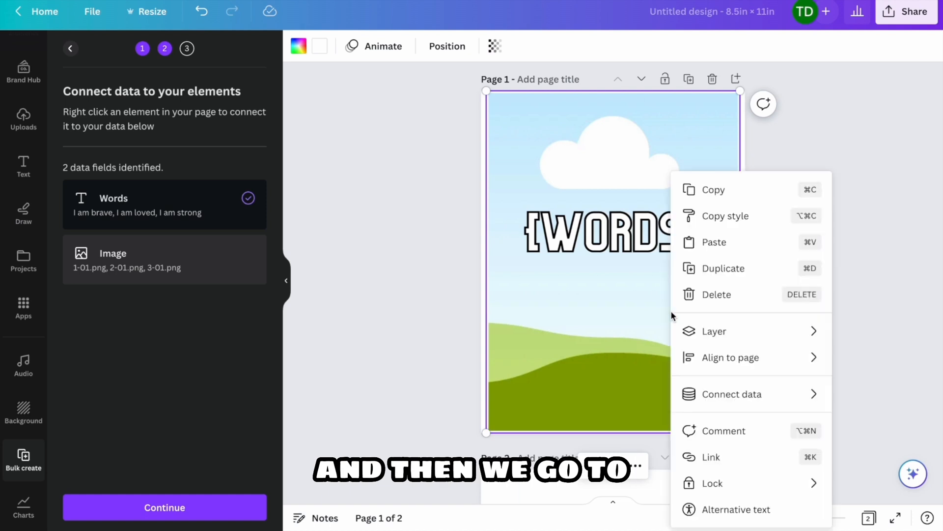
mouse_move(711, 385)
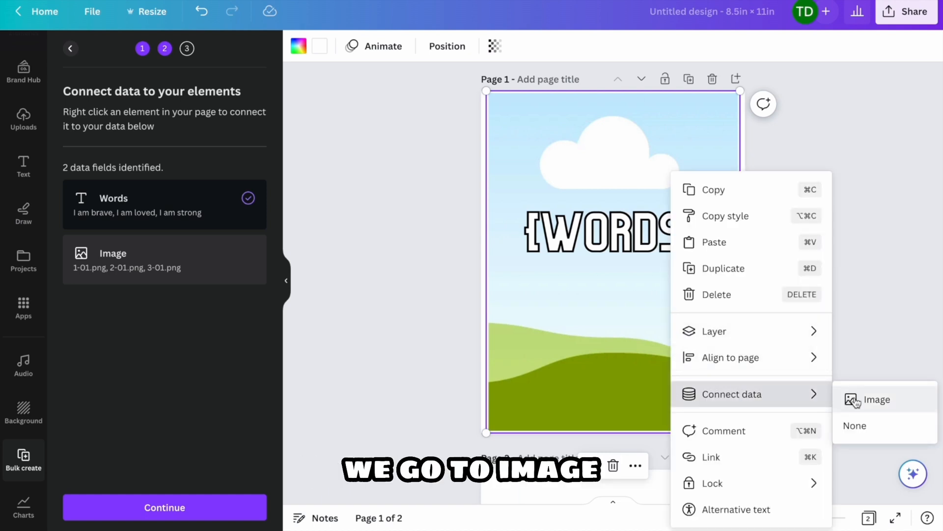
left_click(879, 399)
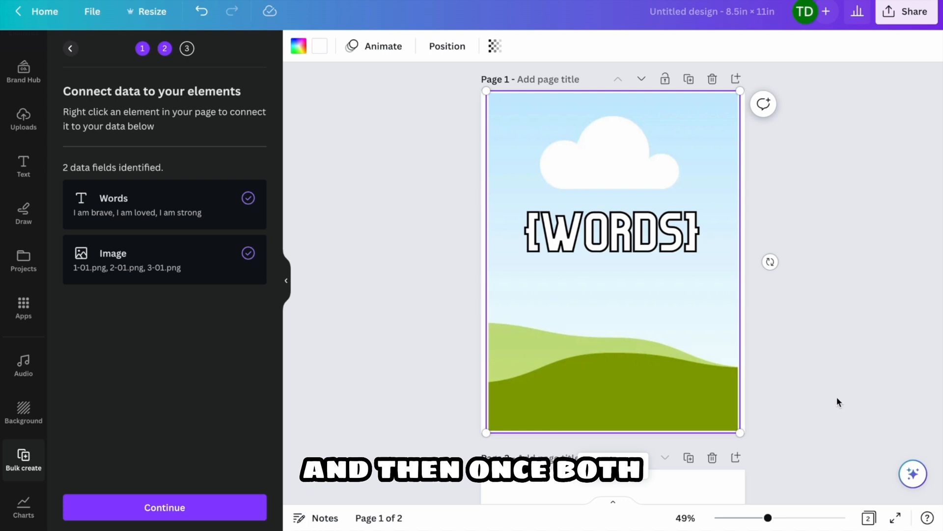
mouse_move(753, 355)
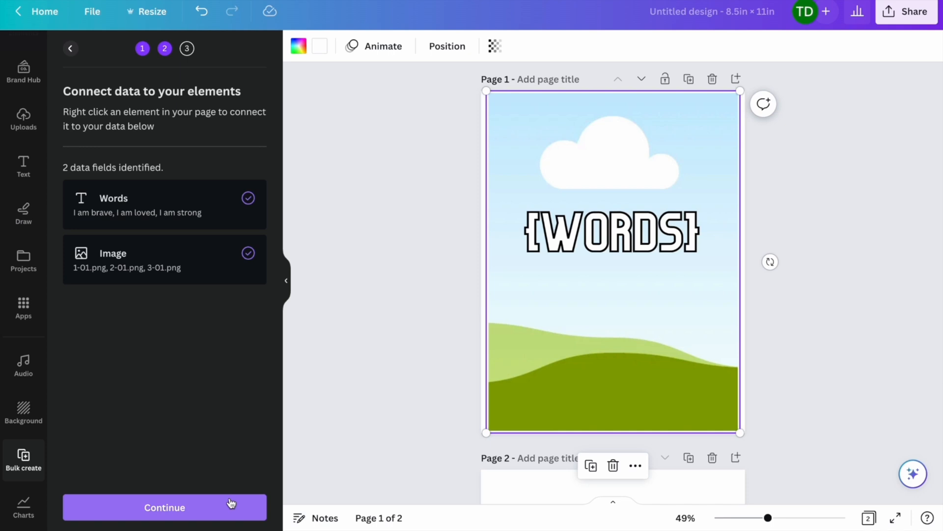
left_click(164, 507)
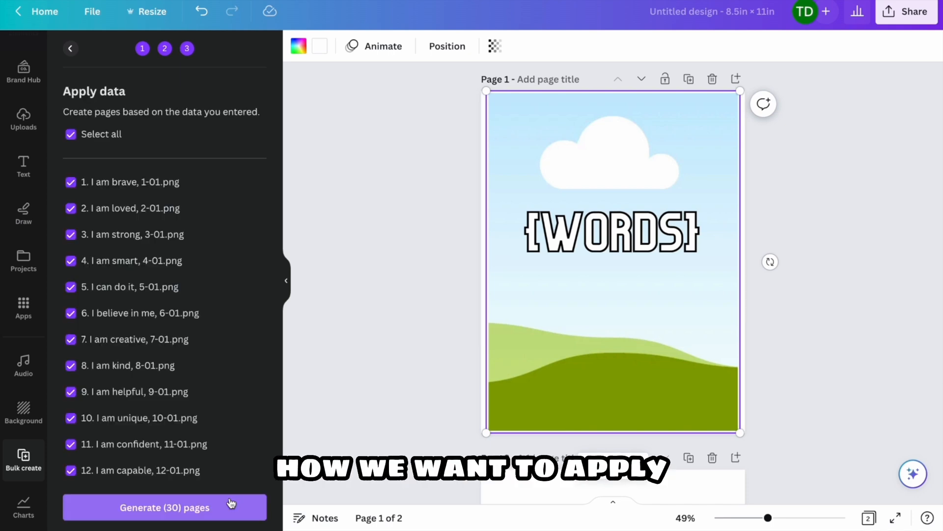
Review the 30 checked data rows and generate the pages from them
scroll("down", 3)
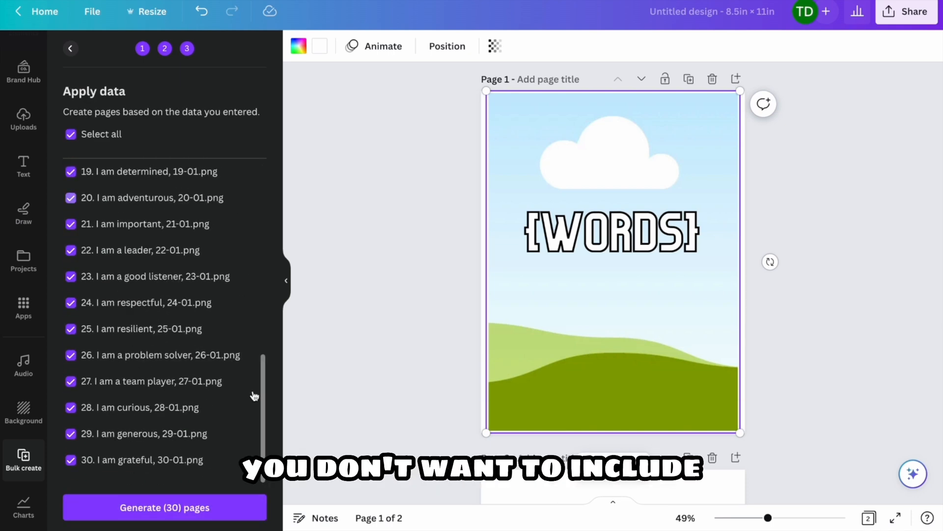
scroll("up", 3)
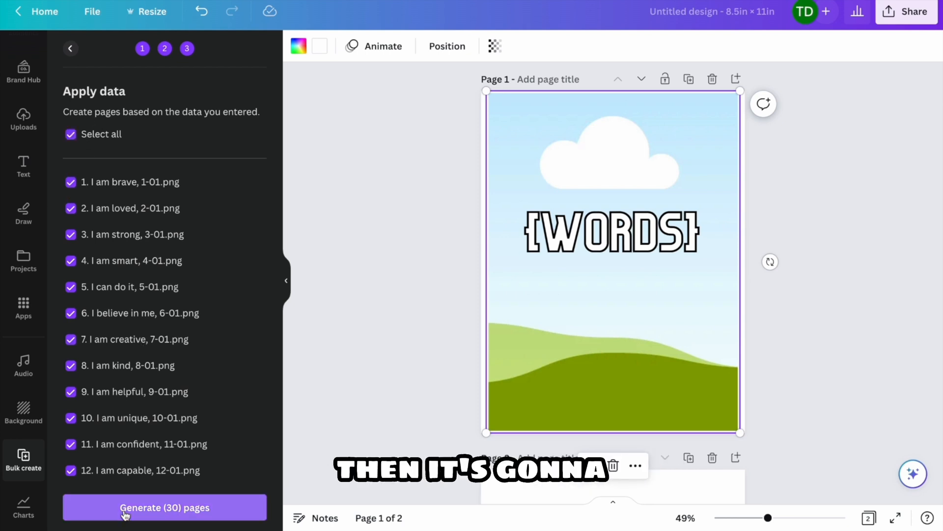
left_click(164, 507)
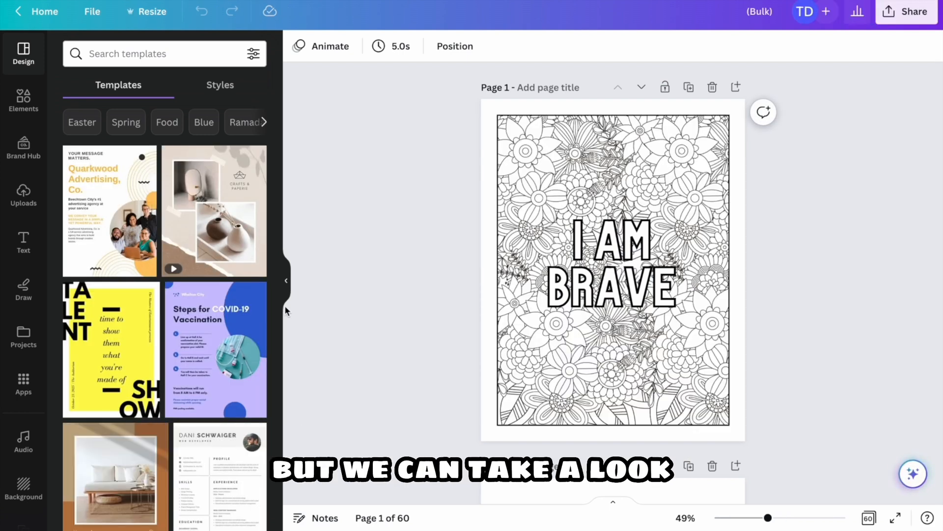
Hide the side panel and scroll through the generated pages, checking I AM SMART, I AM KIND
left_click(286, 281)
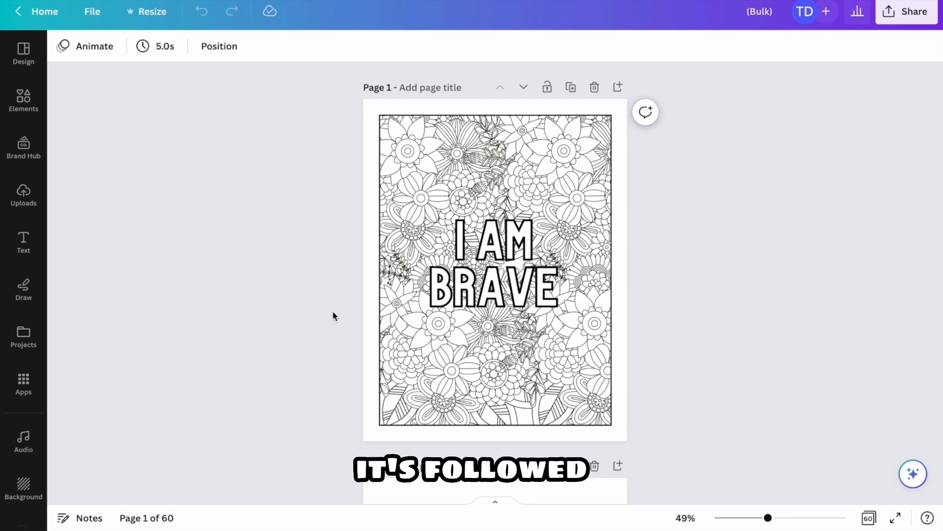
scroll("down", 3)
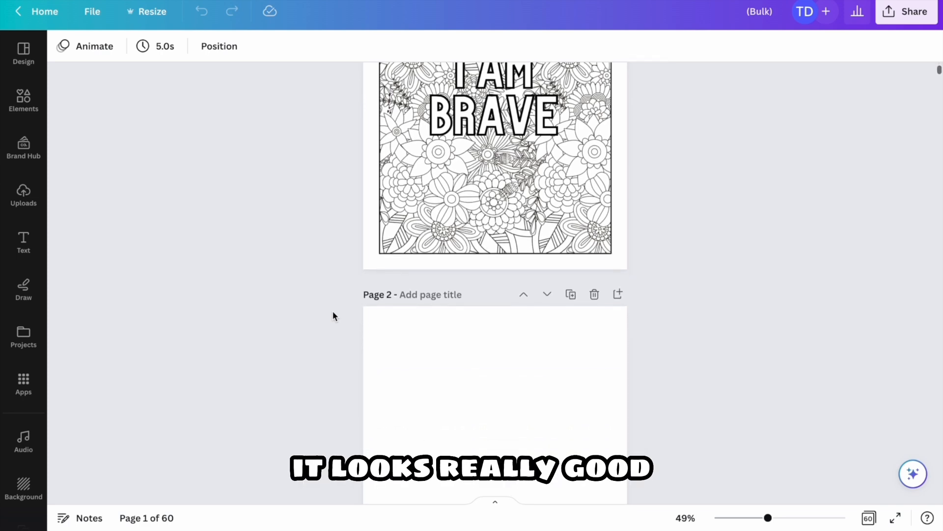
scroll("down", 3)
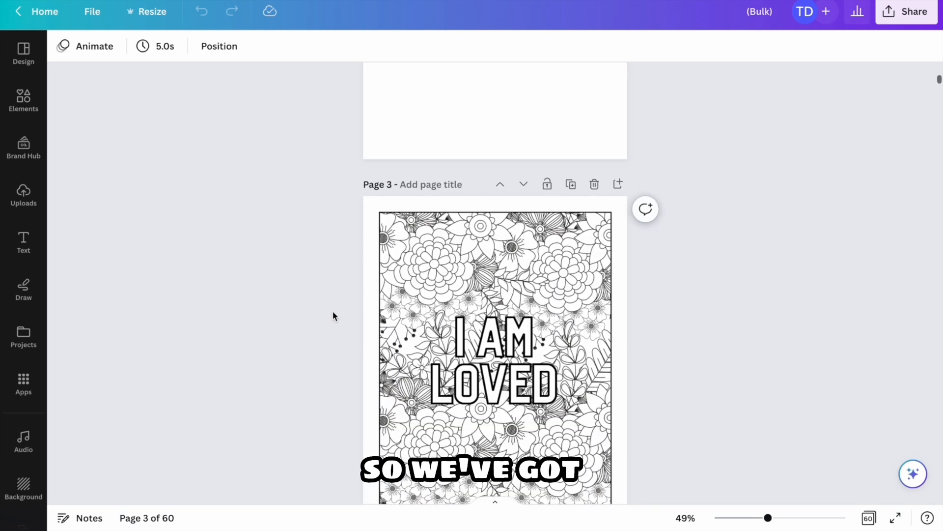
scroll("down", 3)
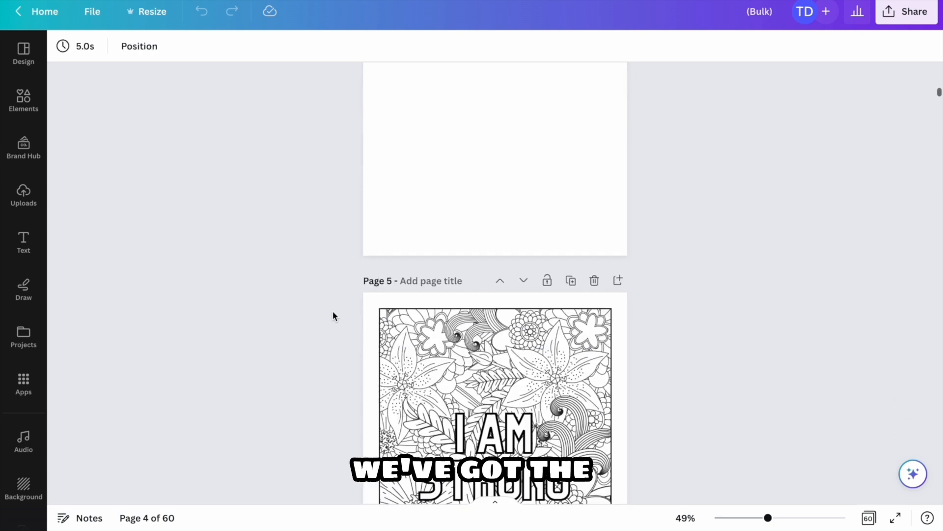
scroll("down", 3)
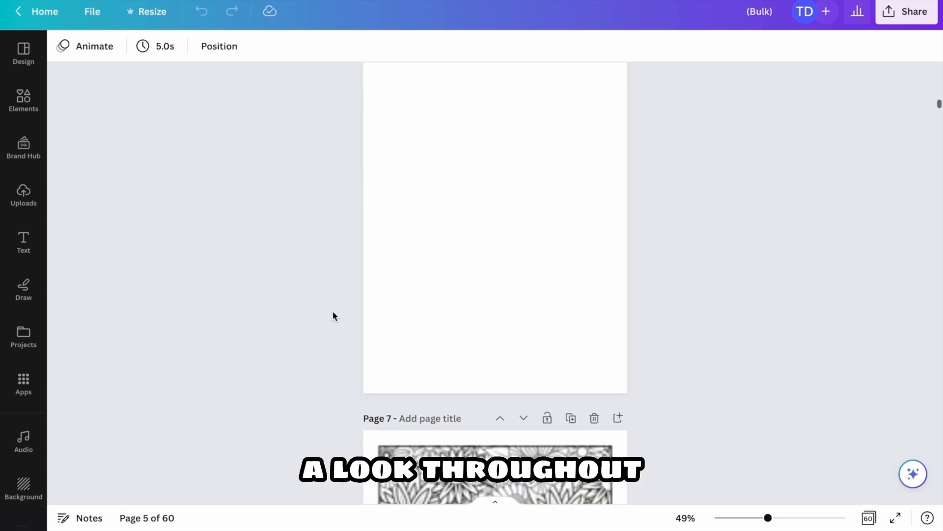
scroll("down", 3)
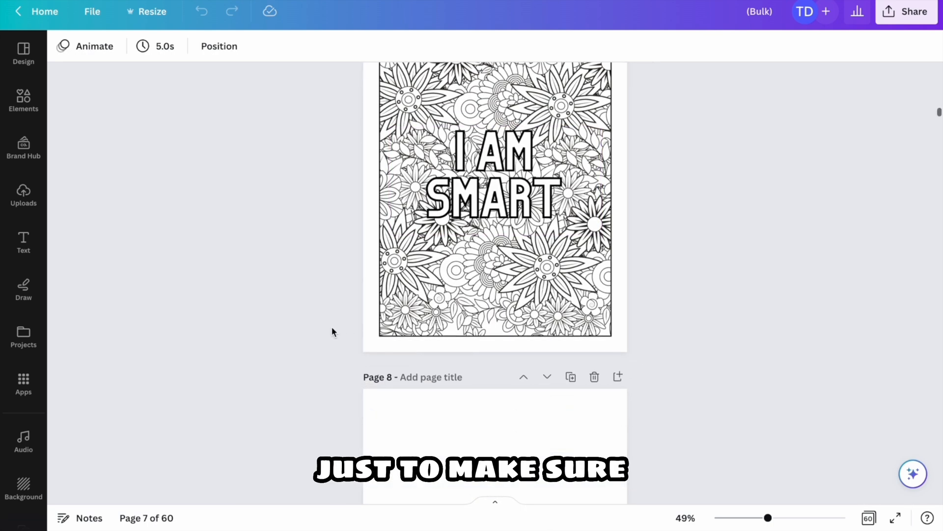
scroll("down", 3)
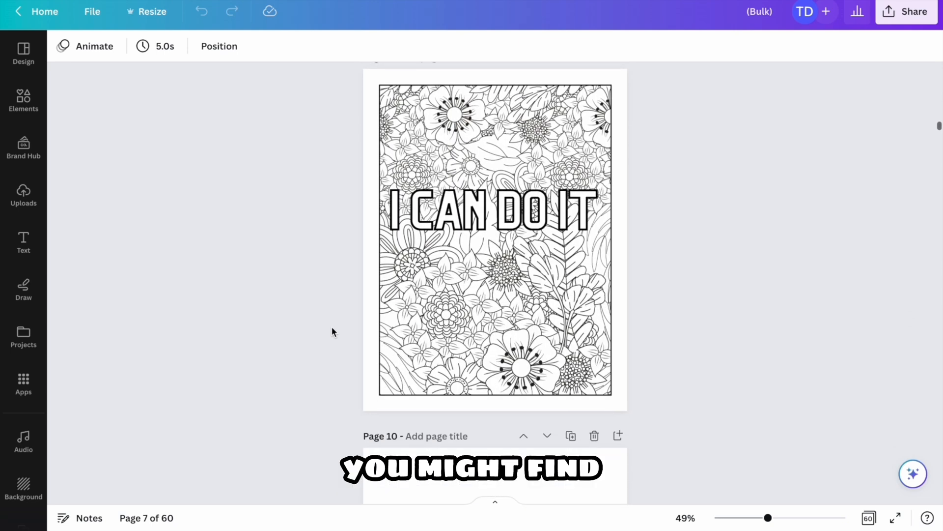
left_click(495, 208)
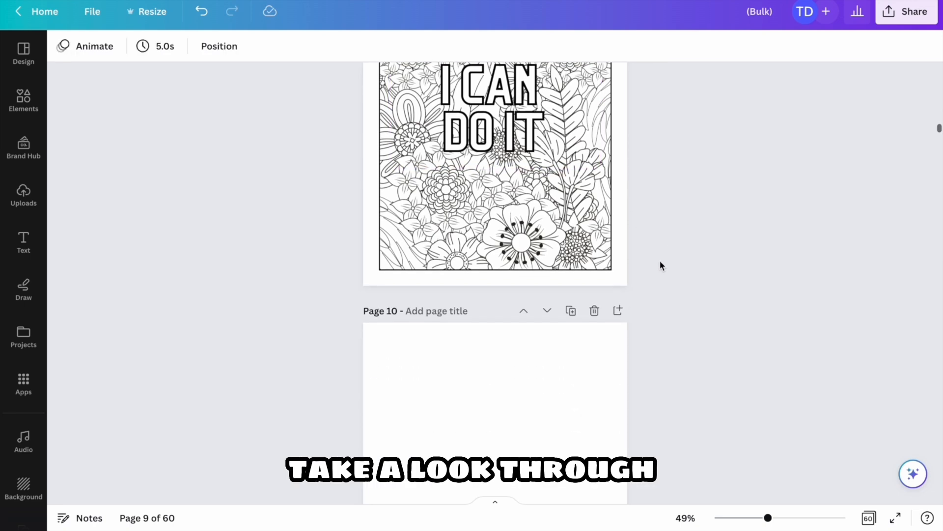
scroll("down", 3)
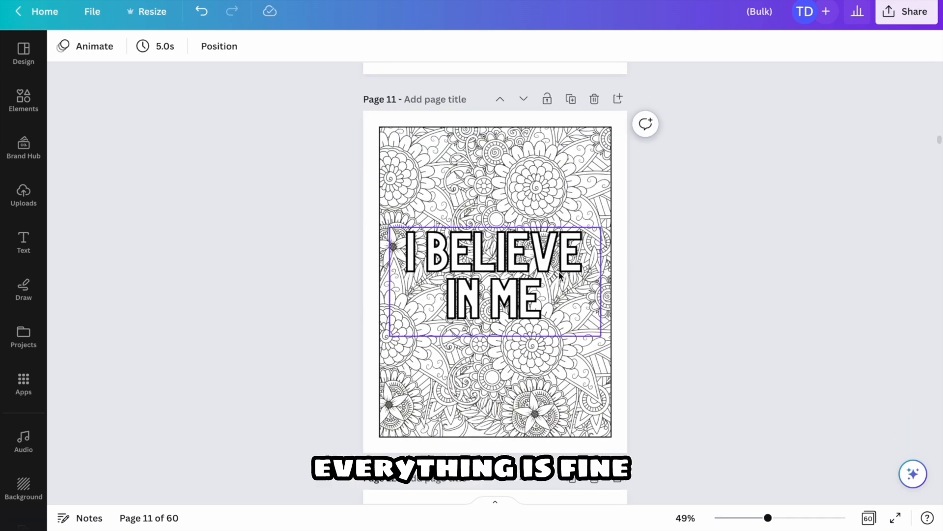
scroll("down", 3)
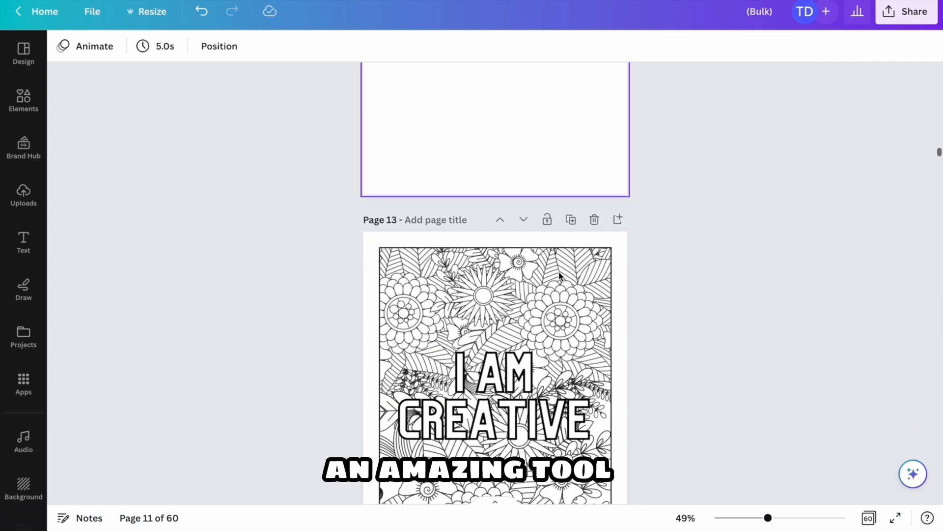
scroll("down", 3)
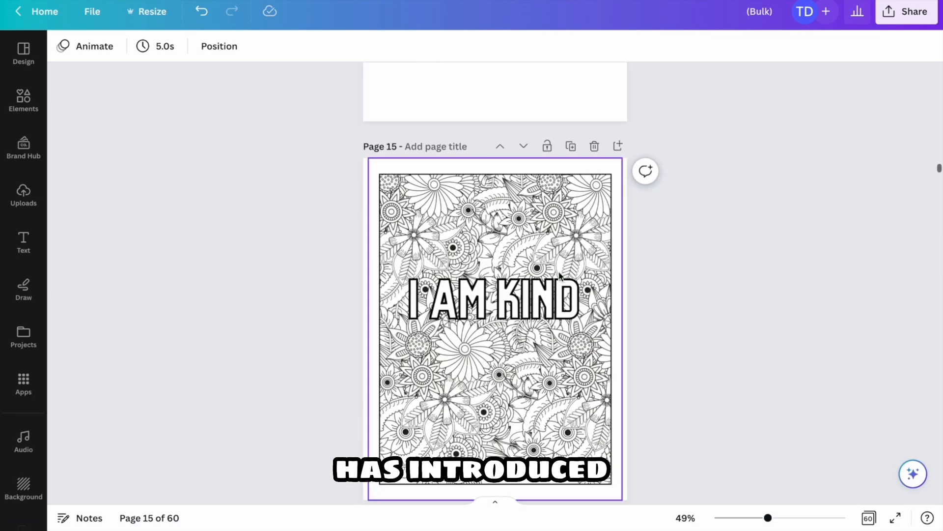
scroll("down", 3)
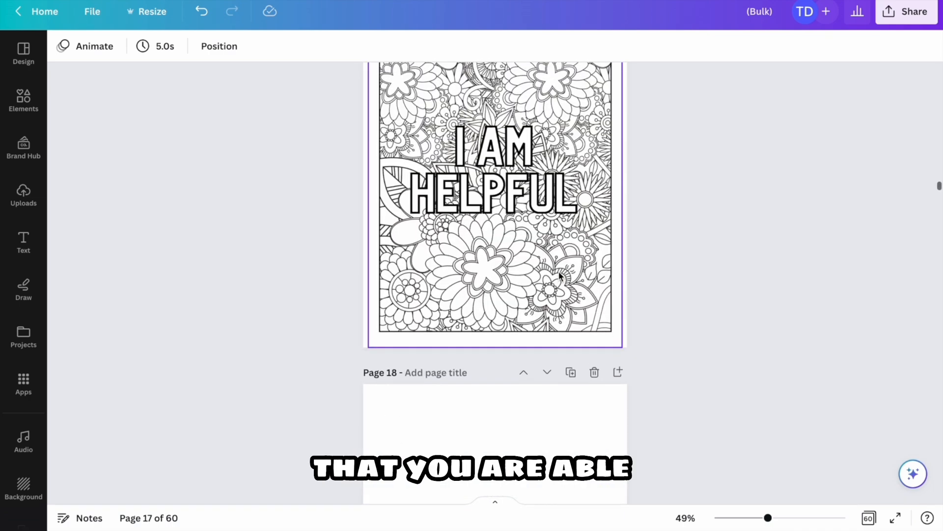
scroll("down", 3)
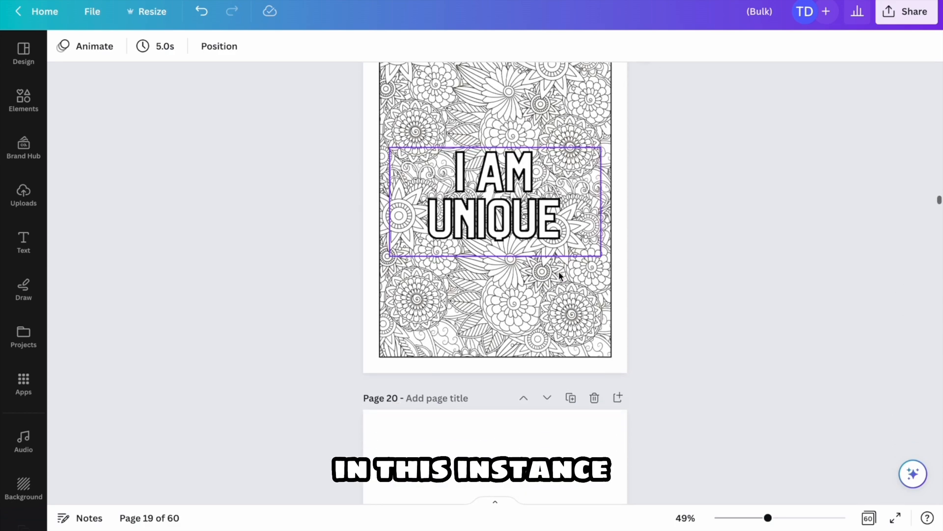
scroll("up", 3)
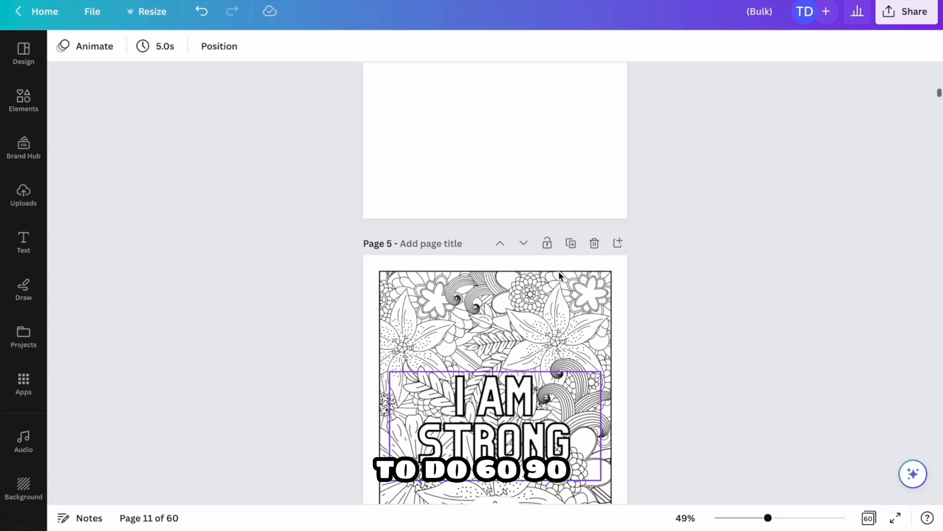
scroll("up", 3)
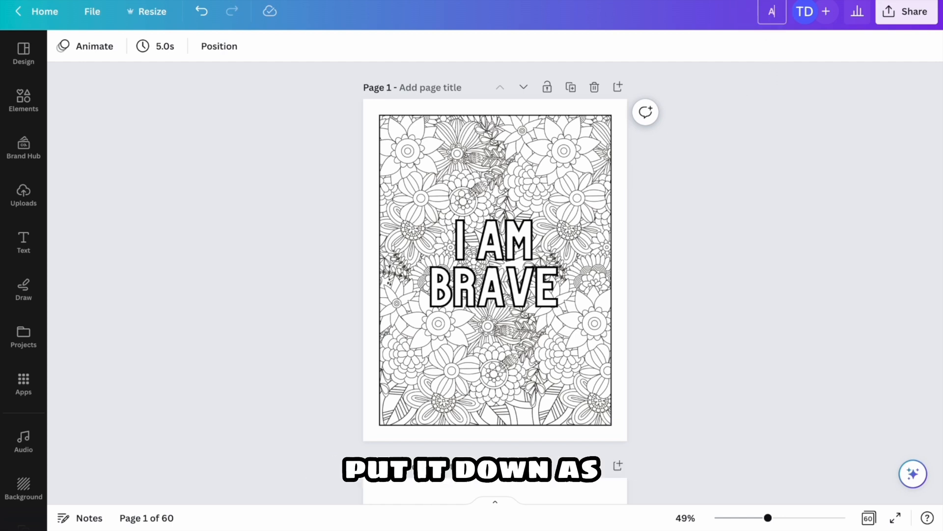
Title the design Affirmation Coloring Pages and set download to CMYK PDF Print
type("Affirmation Coloring")
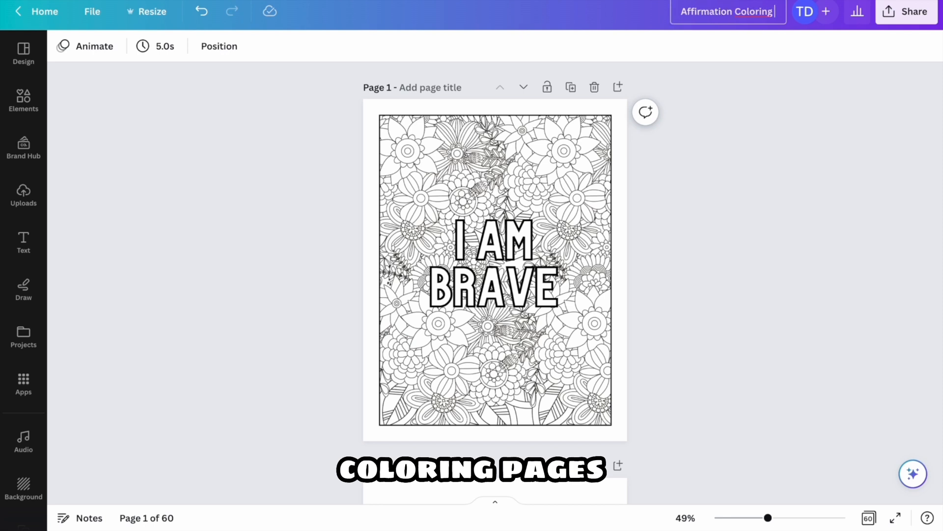
left_click(912, 11)
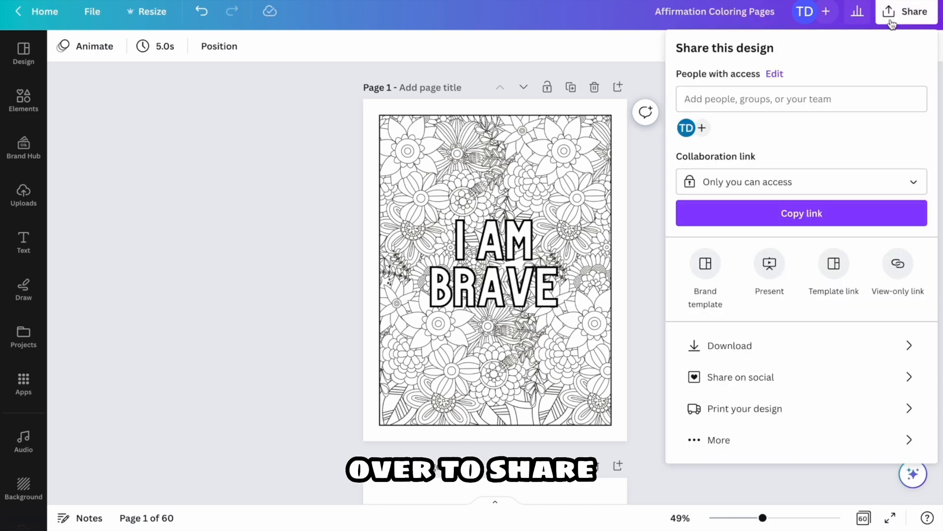
left_click(728, 345)
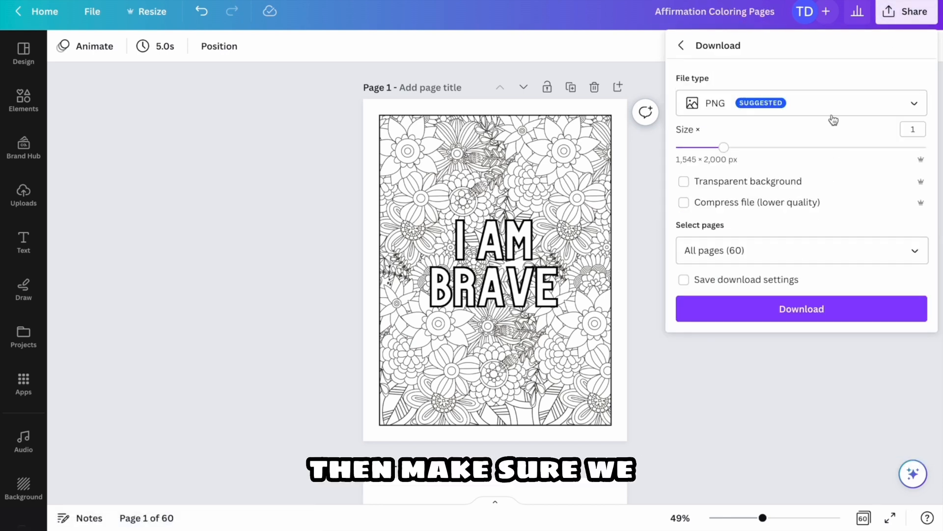
left_click(801, 102)
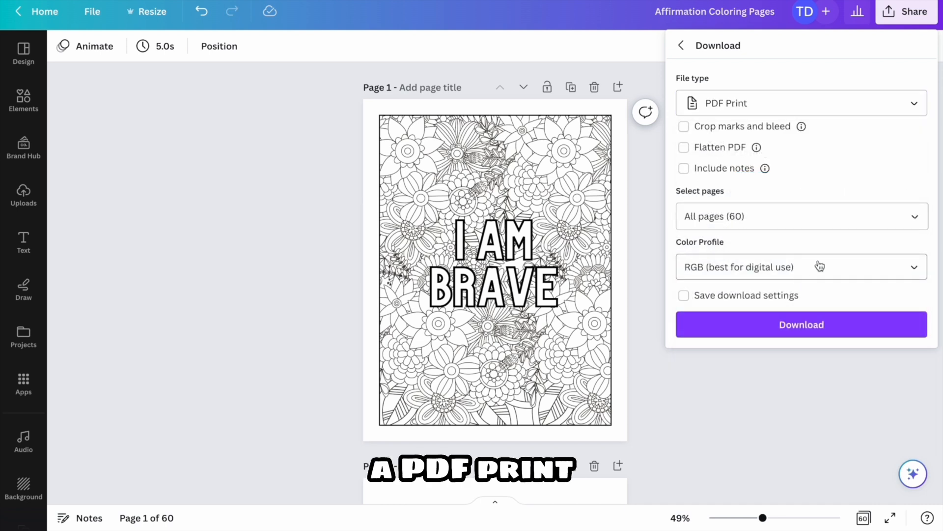
left_click(801, 266)
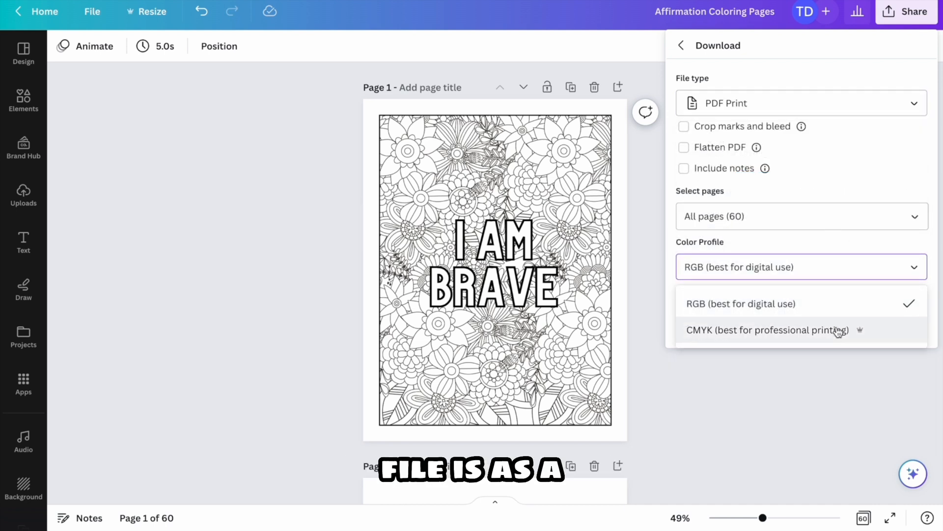
left_click(769, 330)
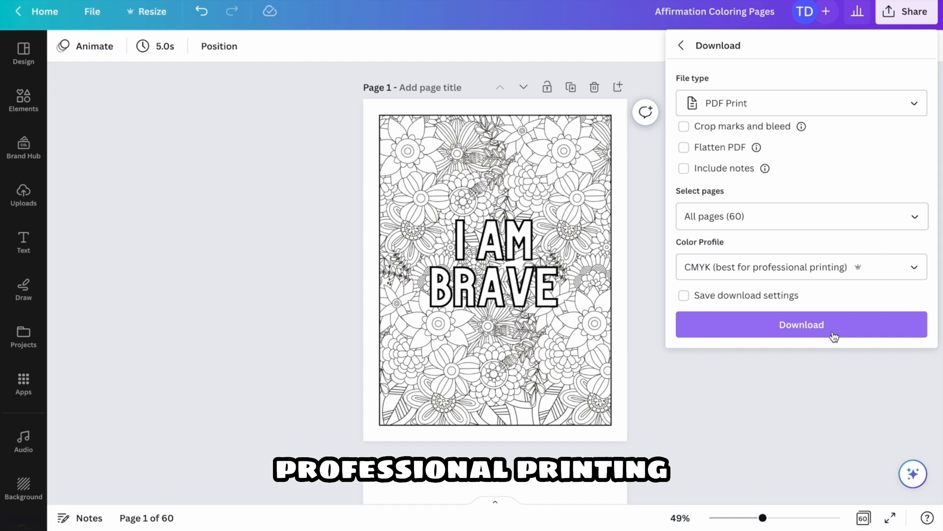